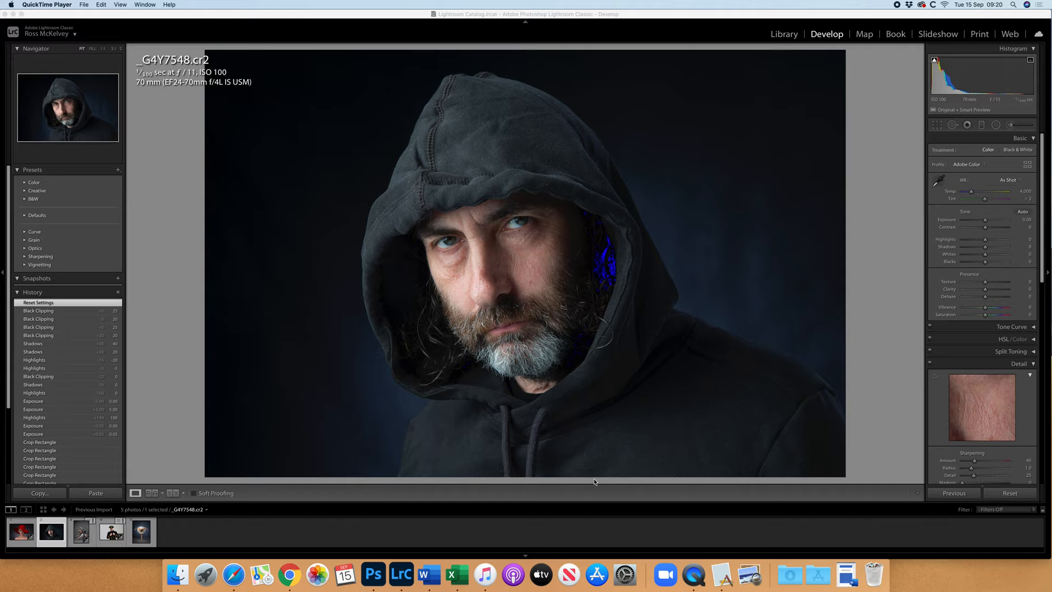
mouse_move(520, 404)
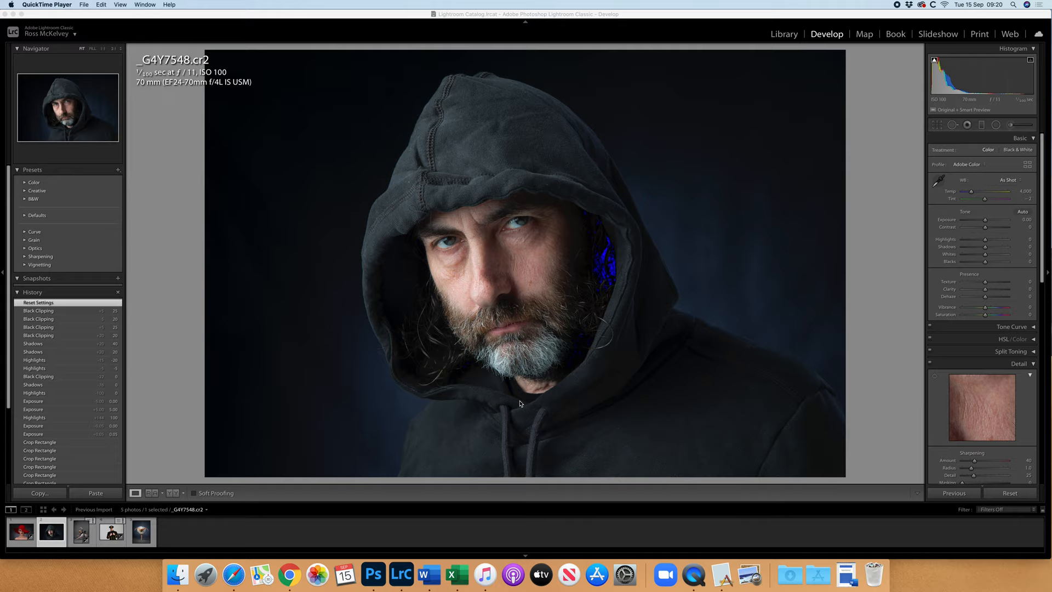
mouse_move(539, 404)
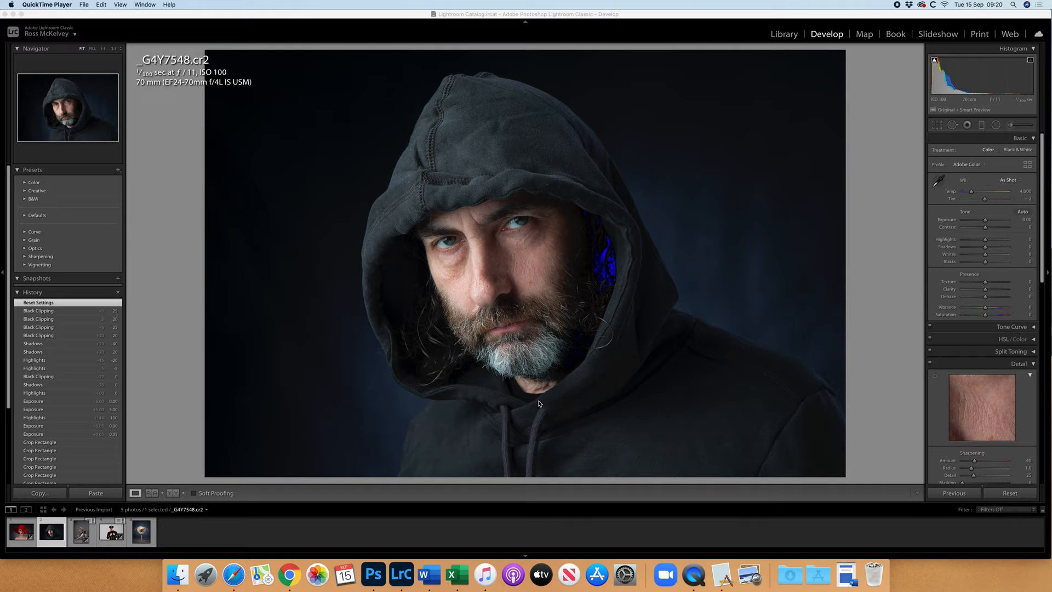
mouse_move(590, 407)
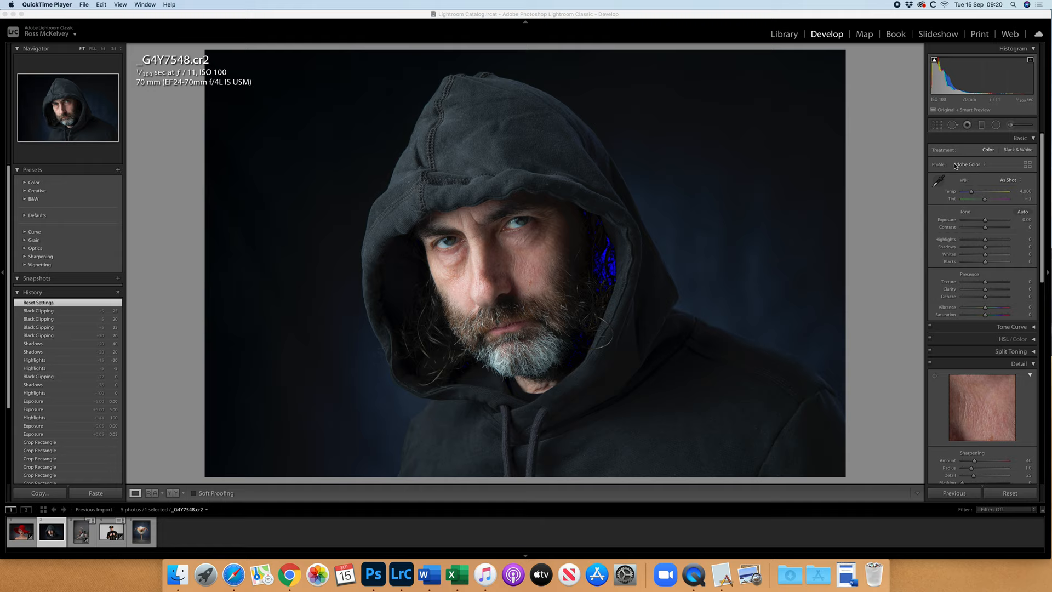
Crop the image in around the hooded man's face and apply the crop
left_click(937, 125)
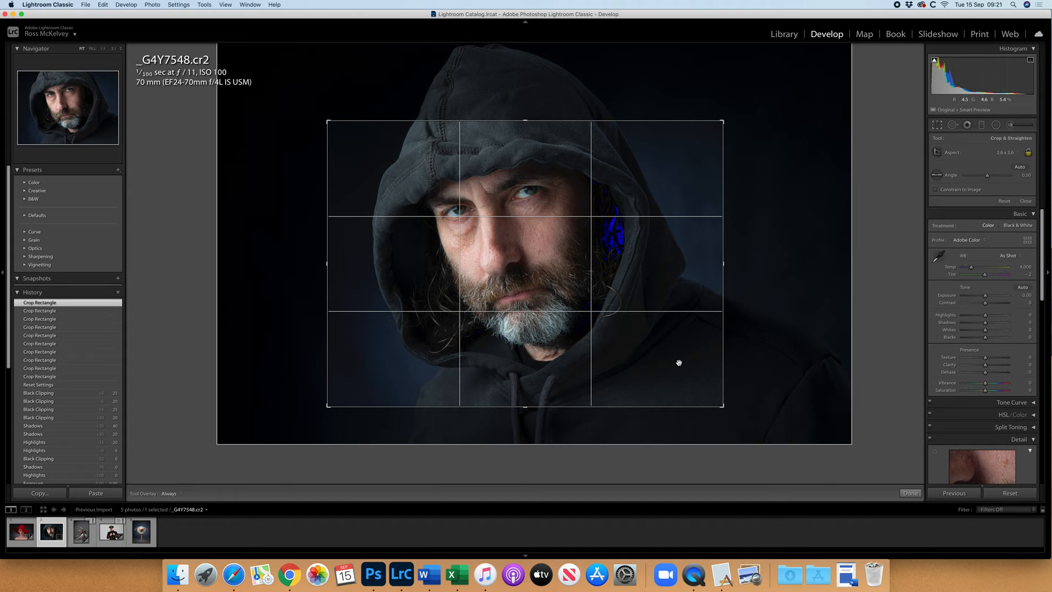
left_click(909, 493)
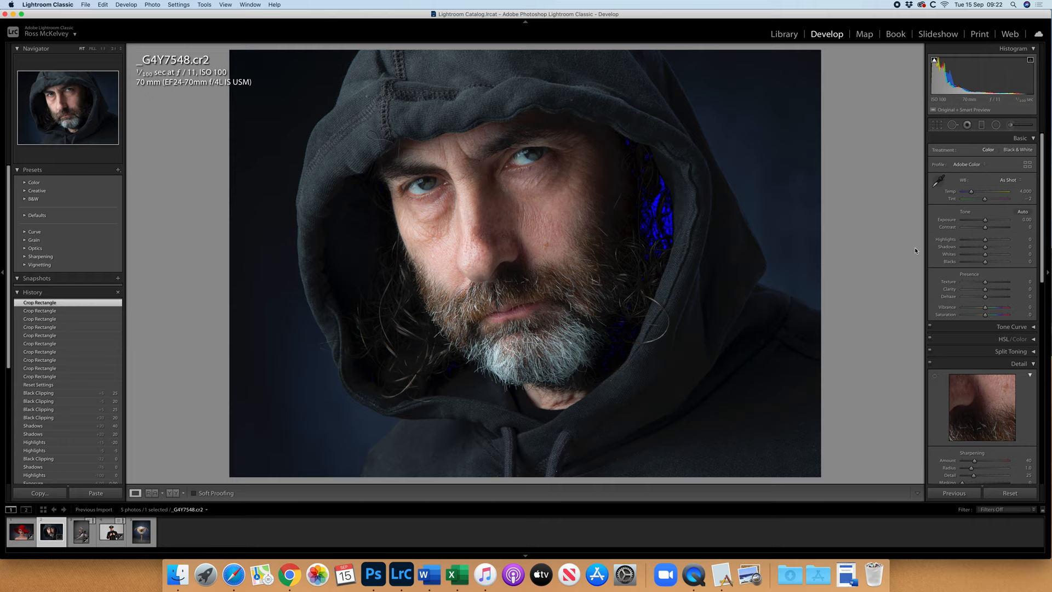
mouse_move(907, 244)
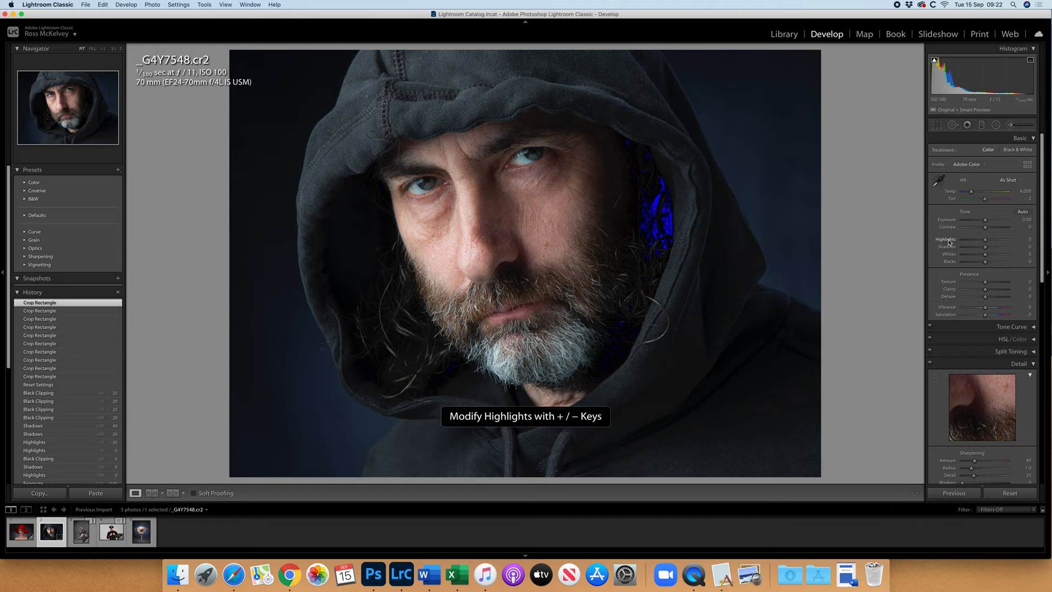
Lower Highlights to -20 and raise Shadows and Blacks to open up the dark hood
key("minus")
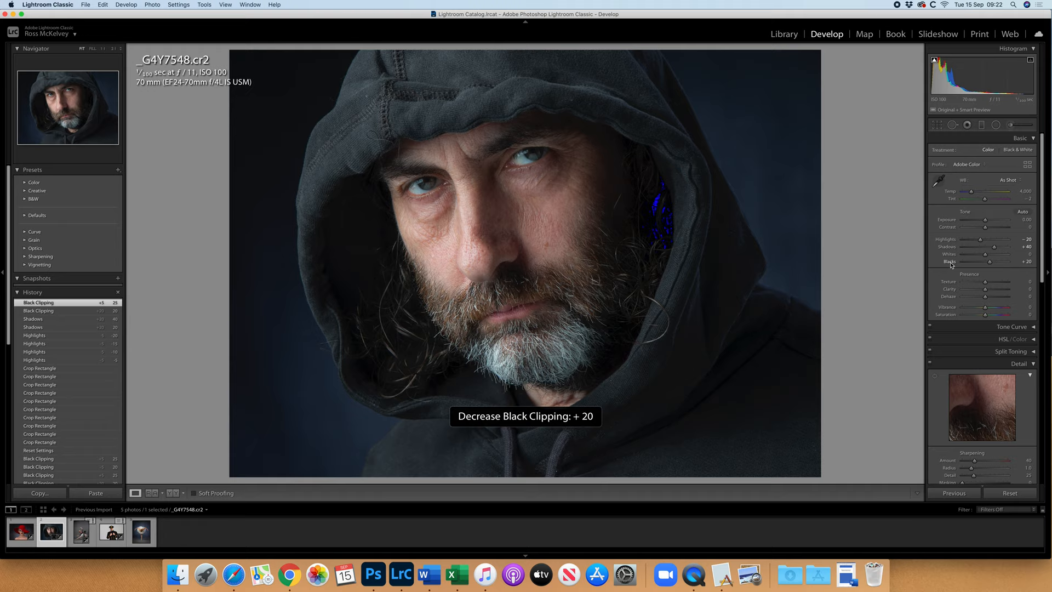
left_click(986, 262)
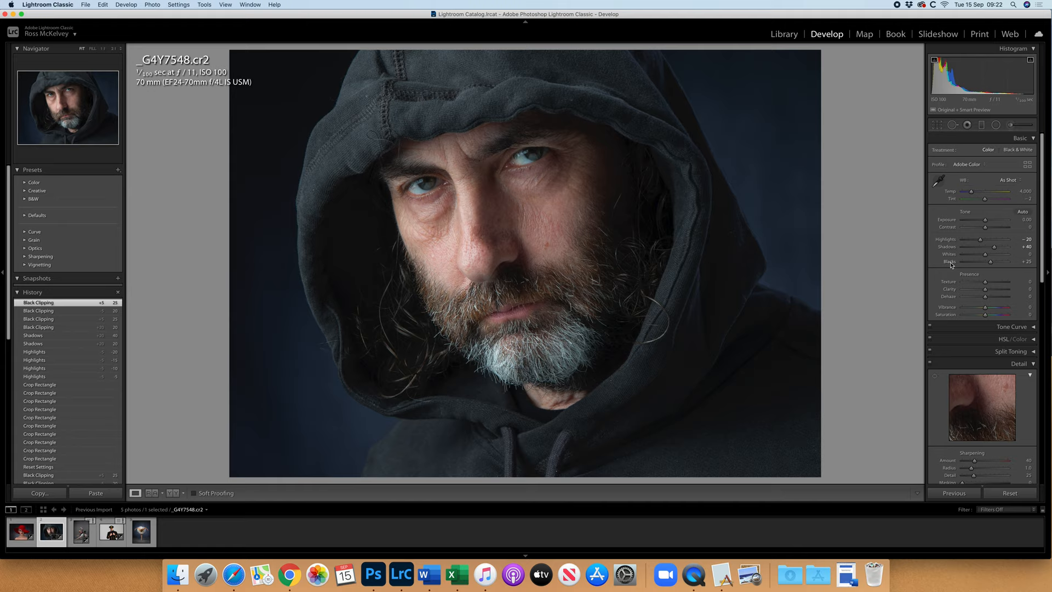
mouse_move(910, 268)
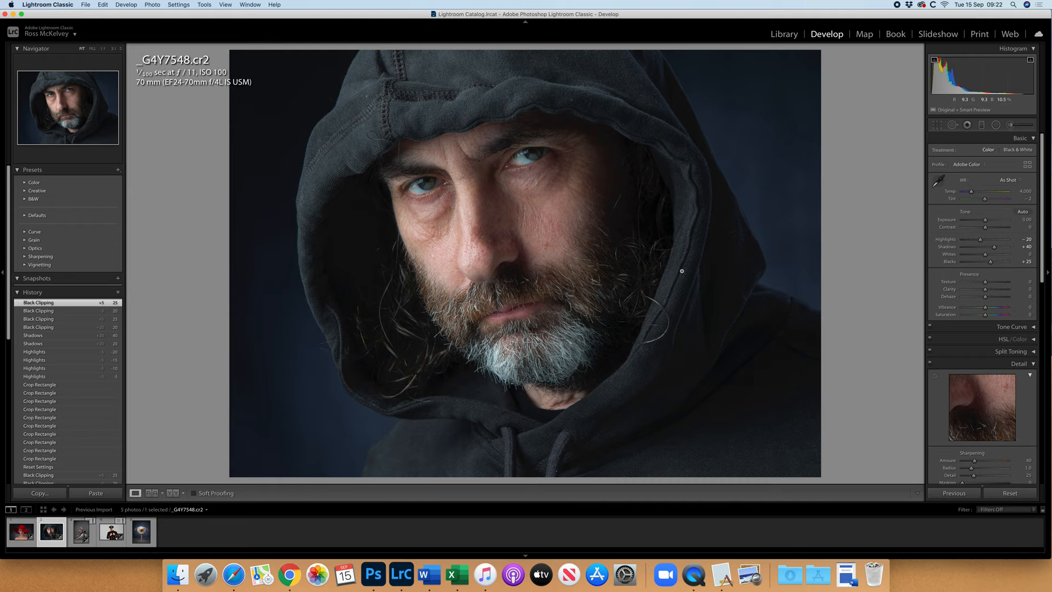
mouse_move(482, 228)
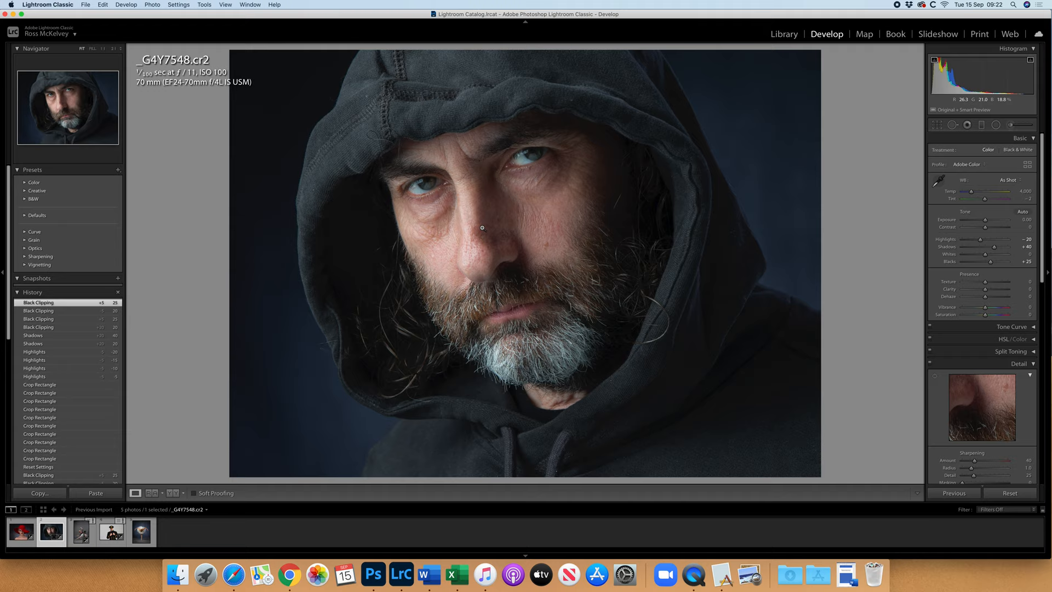
Send the adjusted portrait from Lightroom to Photoshop via Photo > Edit In
left_click(151, 4)
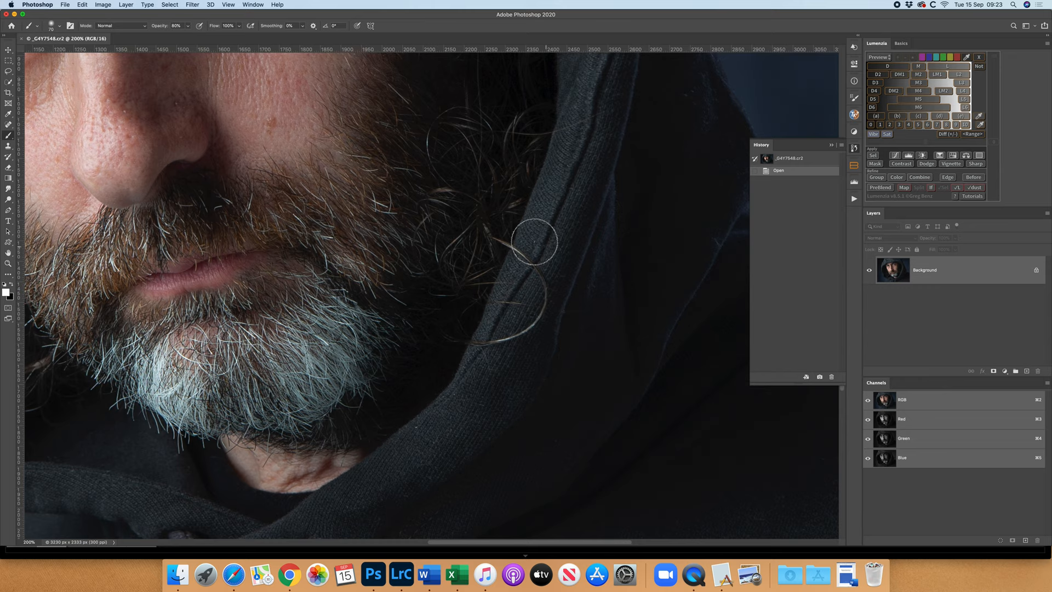
mouse_move(482, 333)
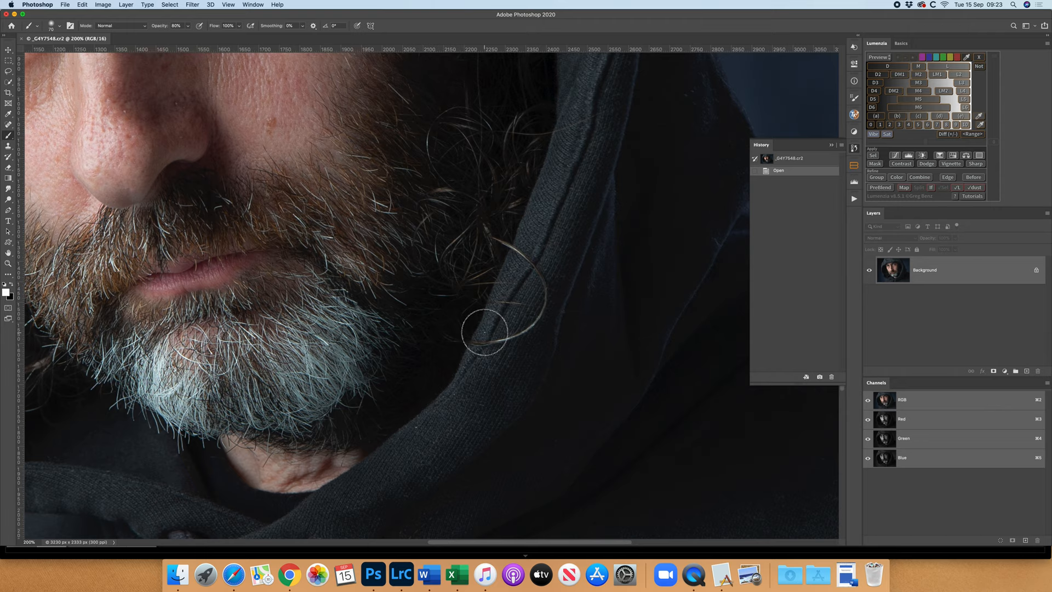
mouse_move(554, 301)
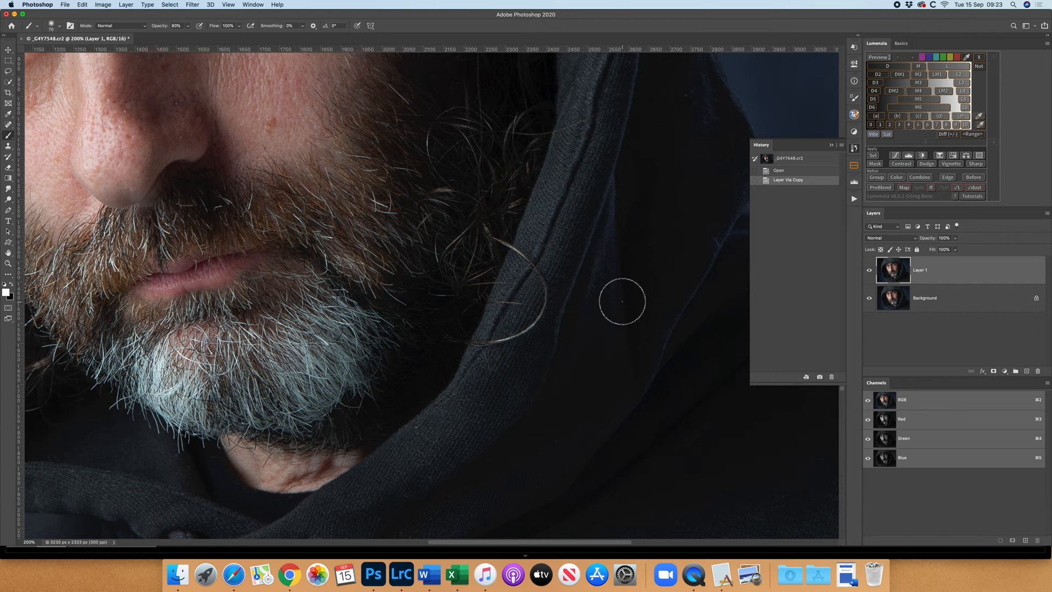
left_click(8, 61)
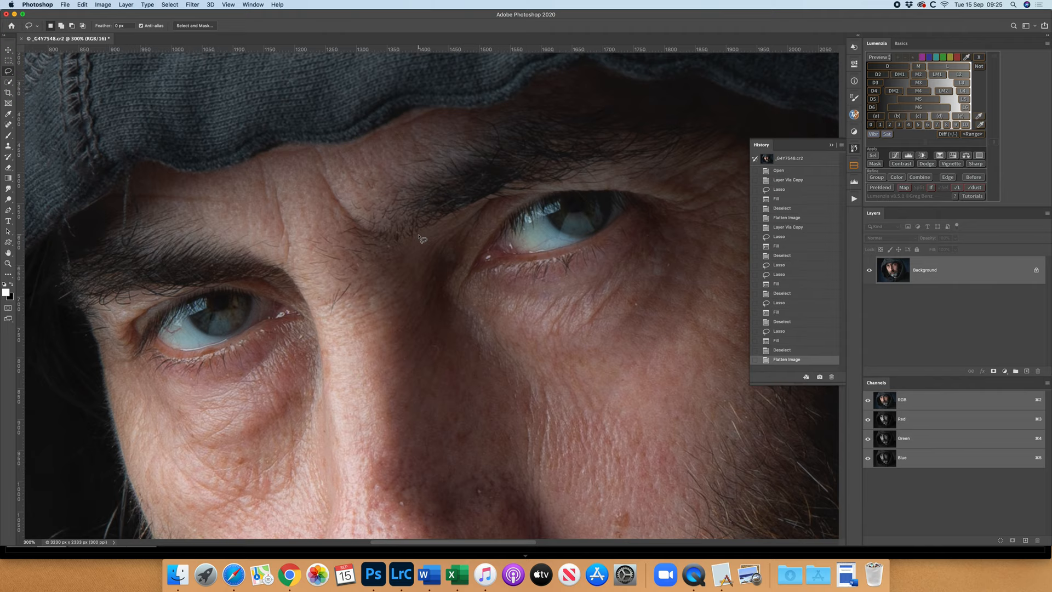
Apply a Shadows/Highlights shadow lift with a wider radius on the duplicate layer
left_click(103, 5)
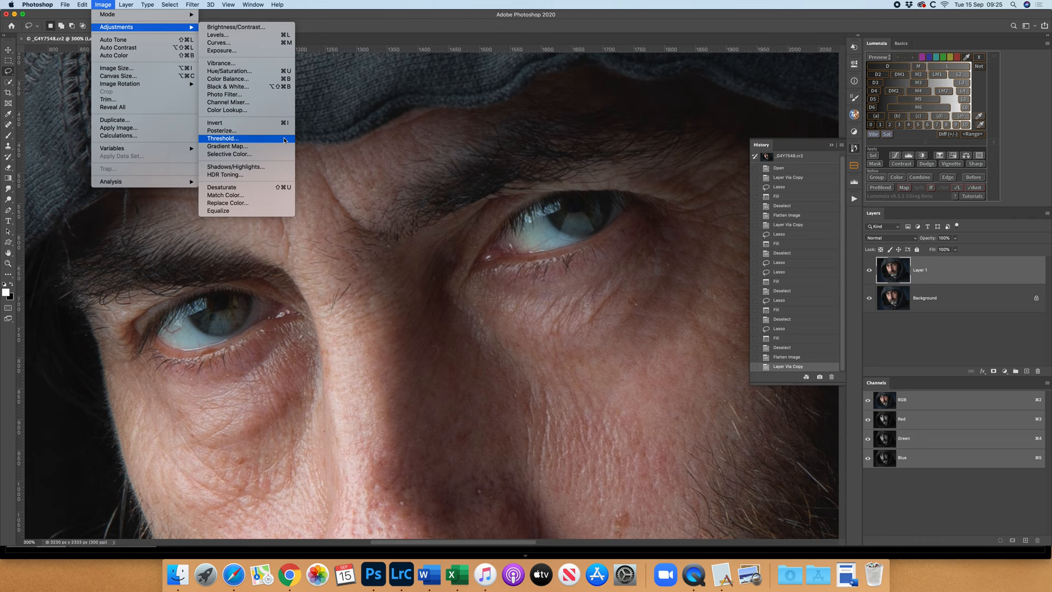
left_click(235, 166)
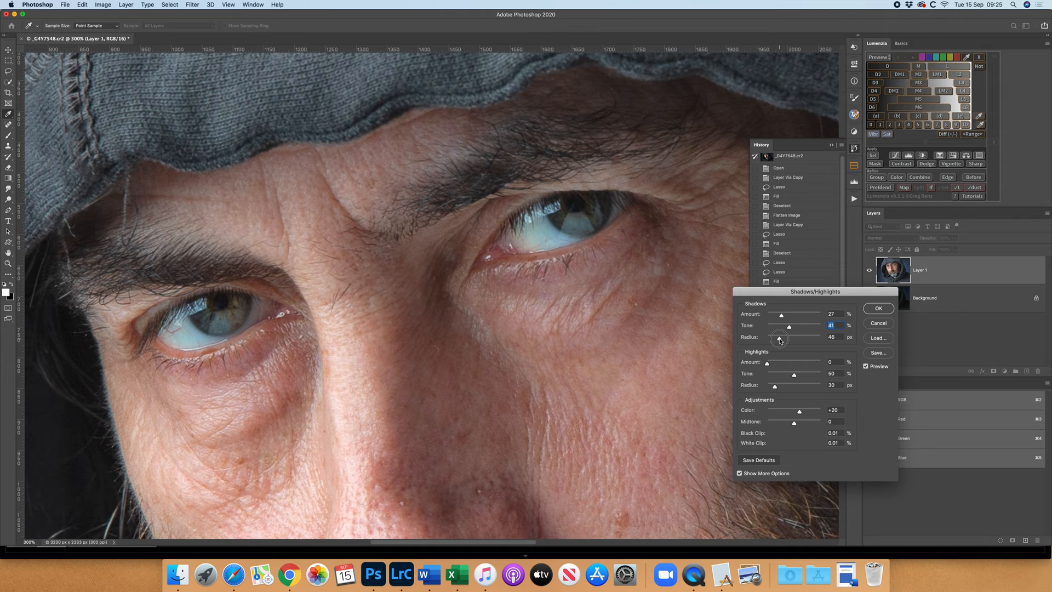
left_click(877, 308)
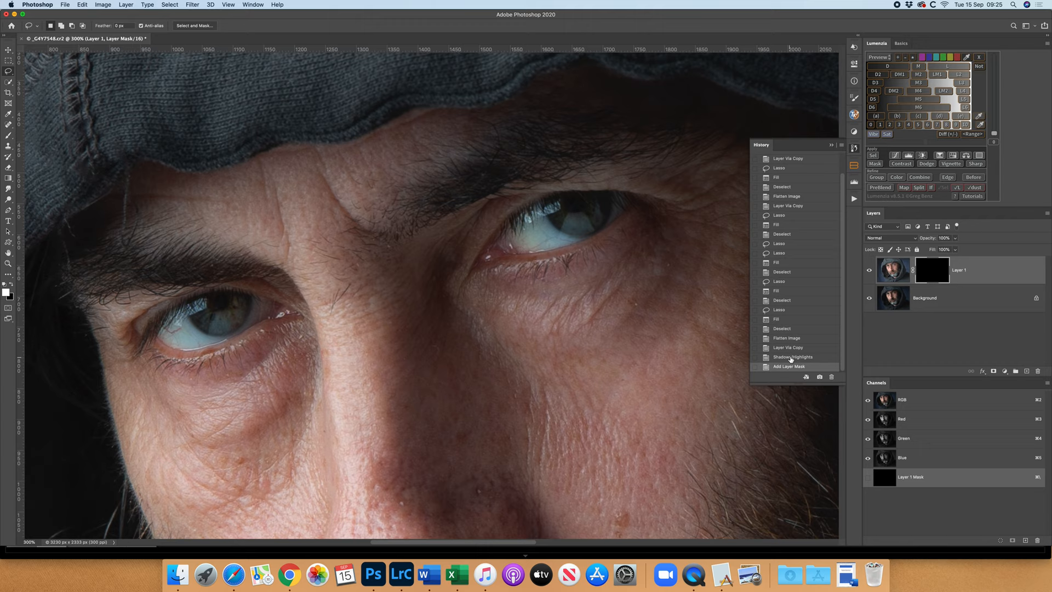
Compare the shadow lift, target its black mask and paint it in locally with a low-opacity brush
left_click(931, 270)
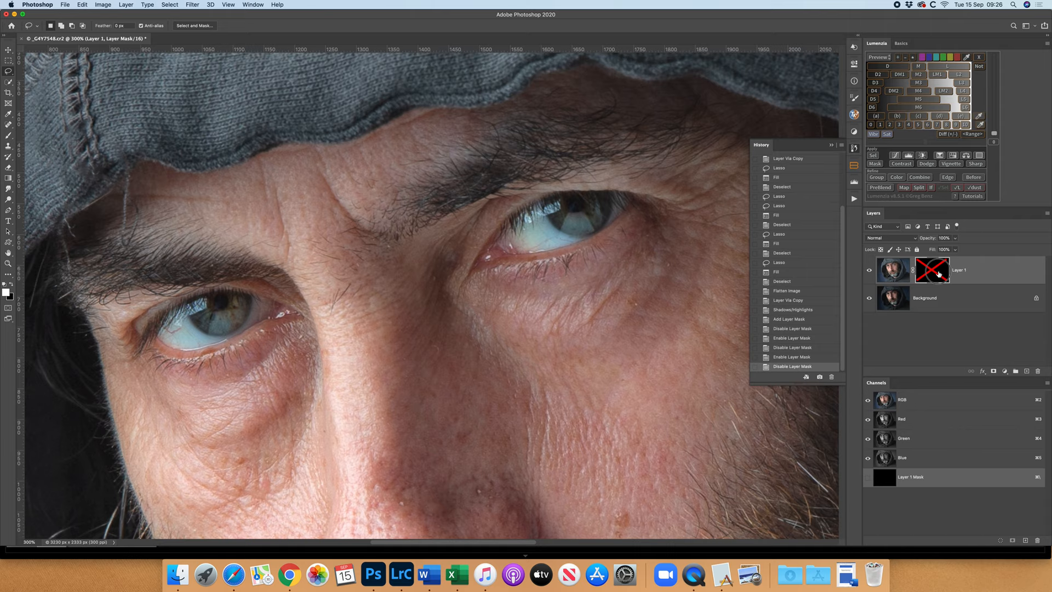
left_click(931, 269)
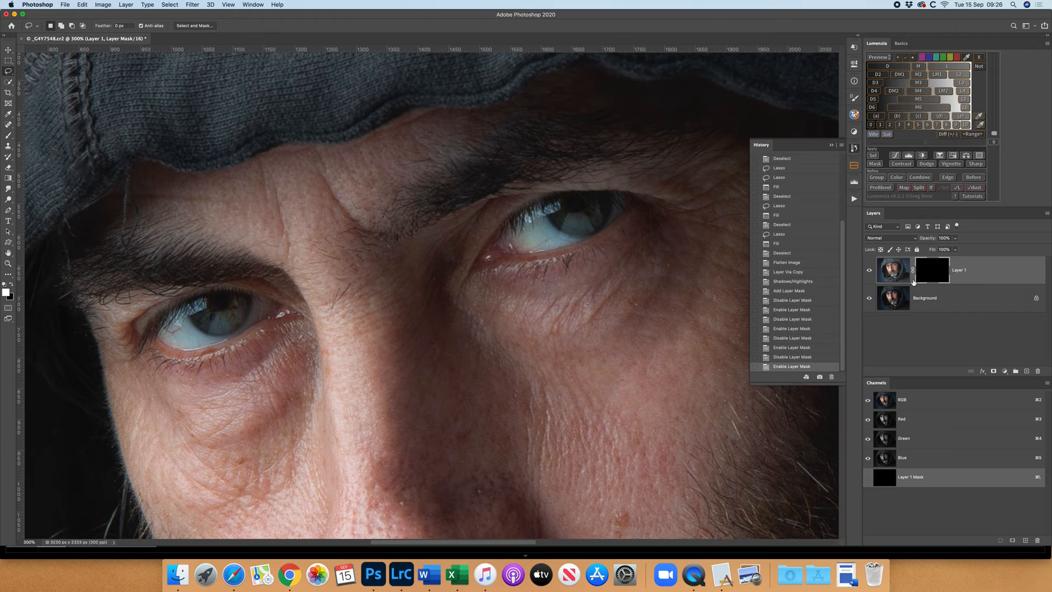
left_click(9, 125)
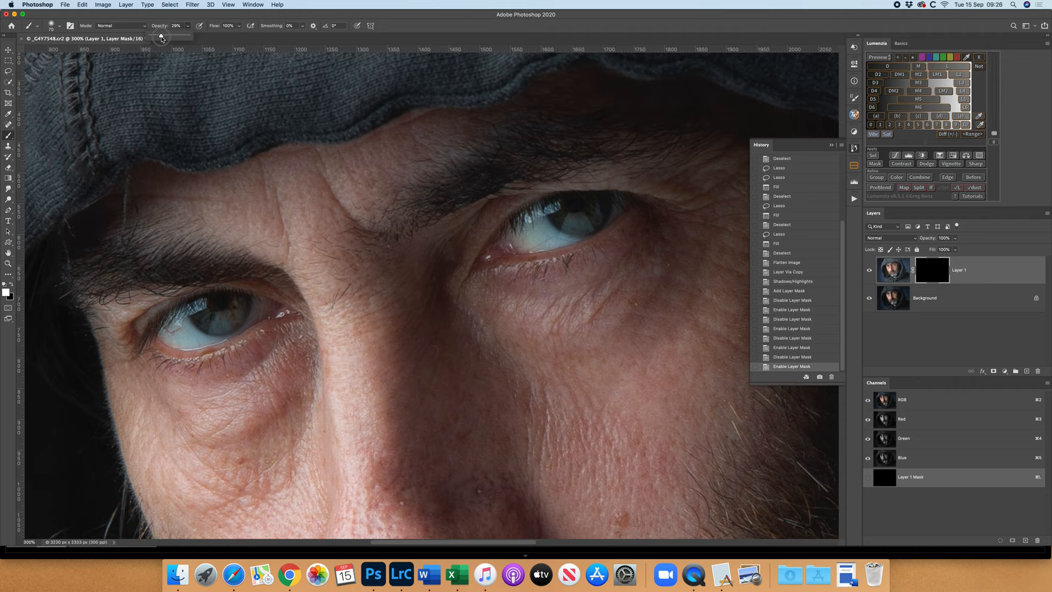
left_click(226, 67)
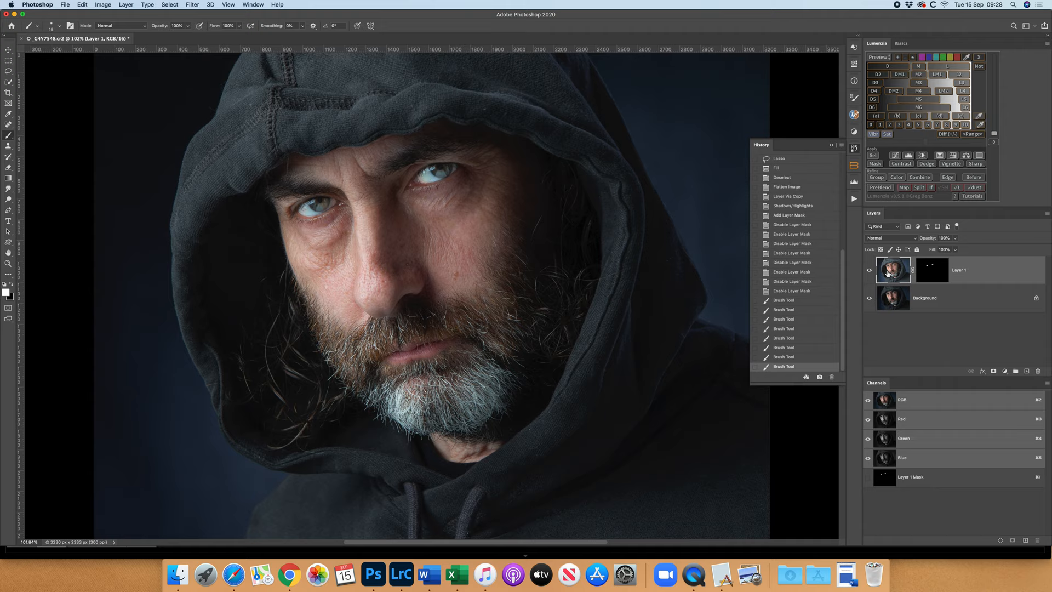
mouse_move(892, 271)
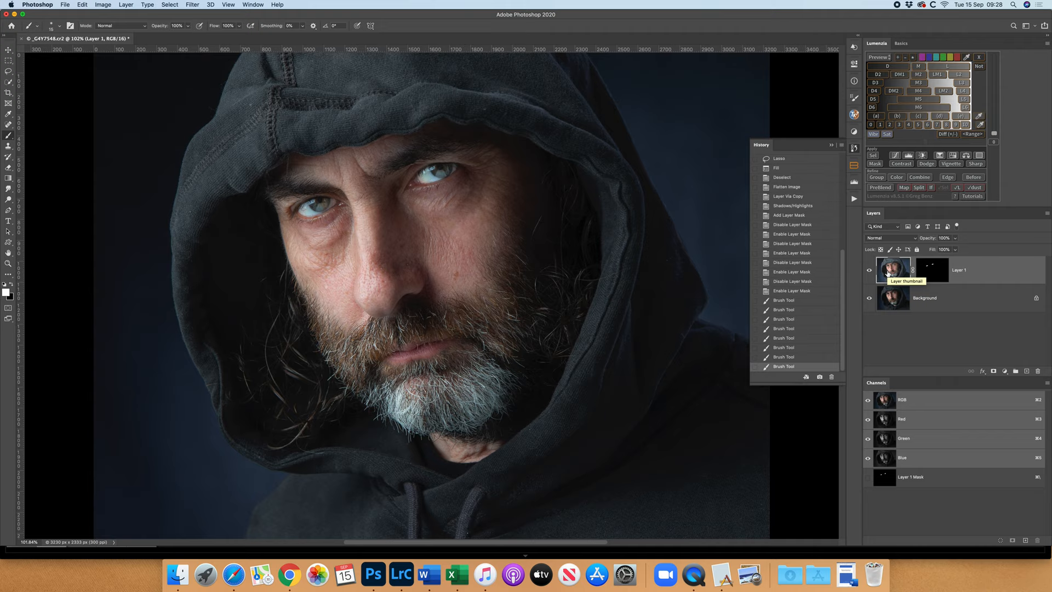
mouse_move(891, 324)
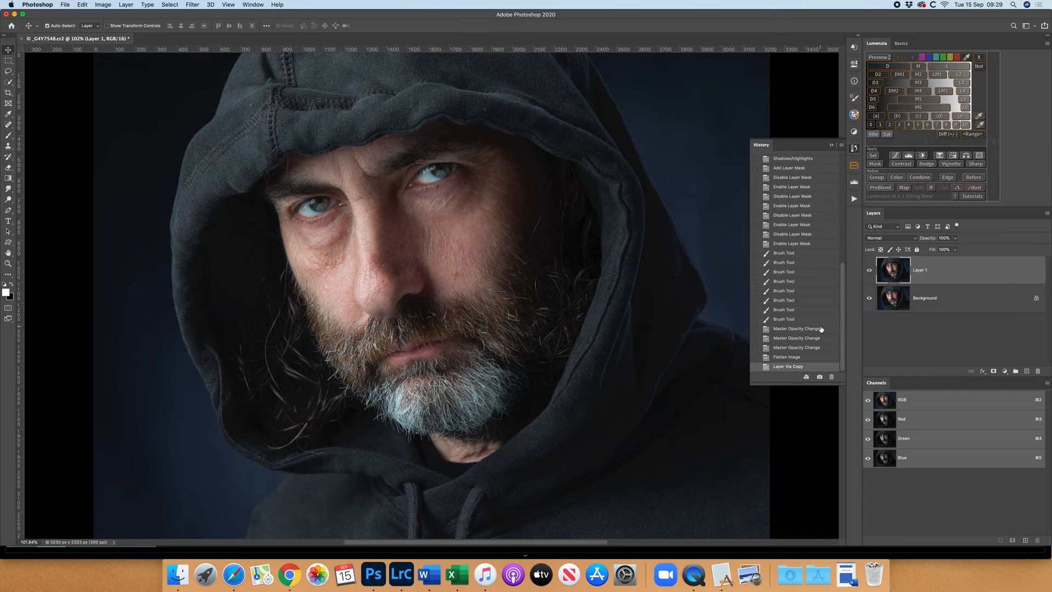
Run Silver Efex Pro 2 with the Neutral preset and return the conversion to Photoshop
left_click(192, 4)
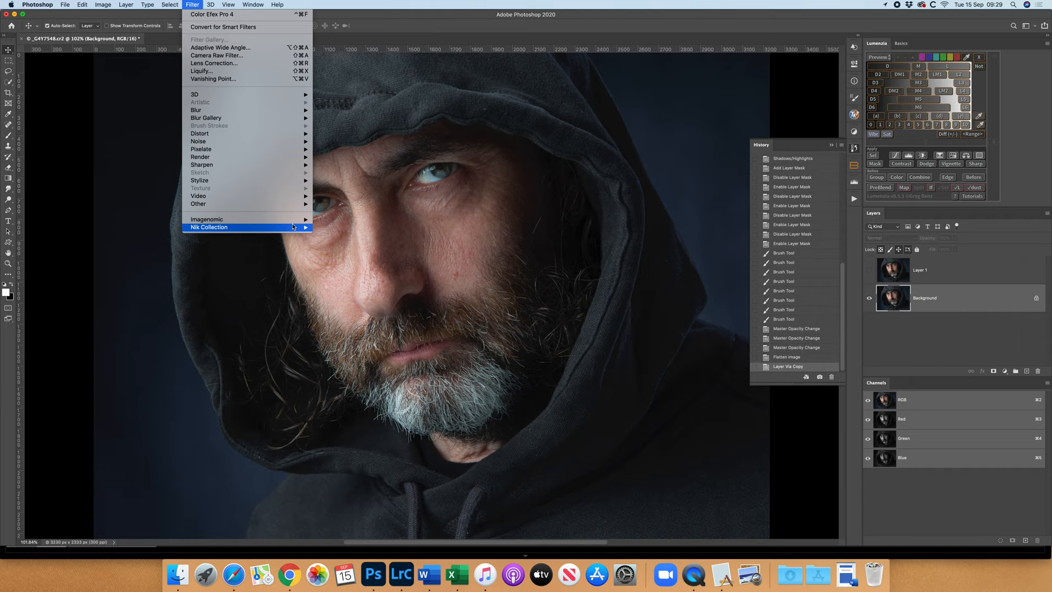
left_click(208, 227)
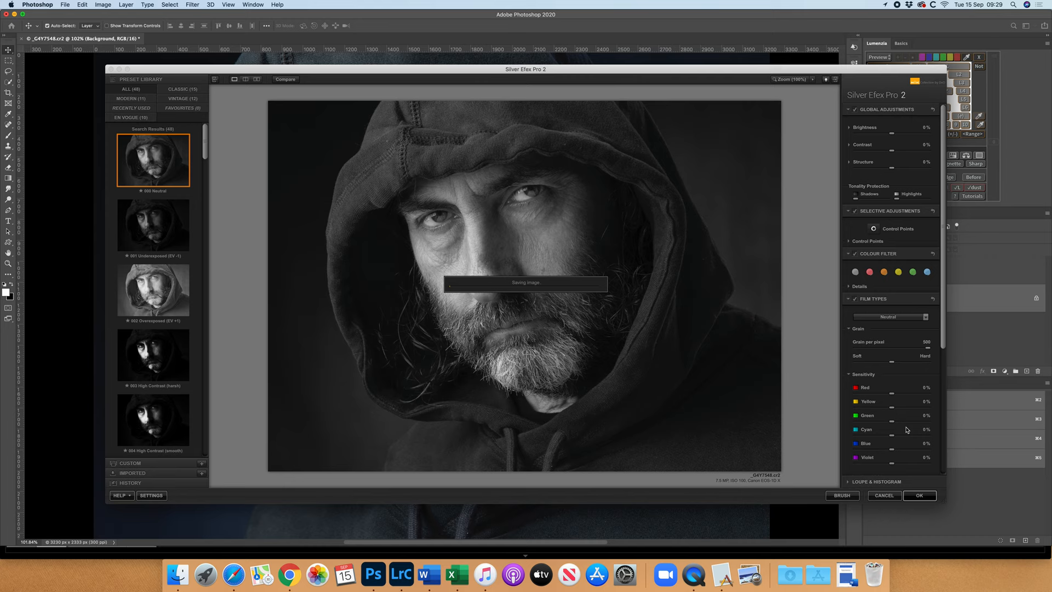
left_click(918, 496)
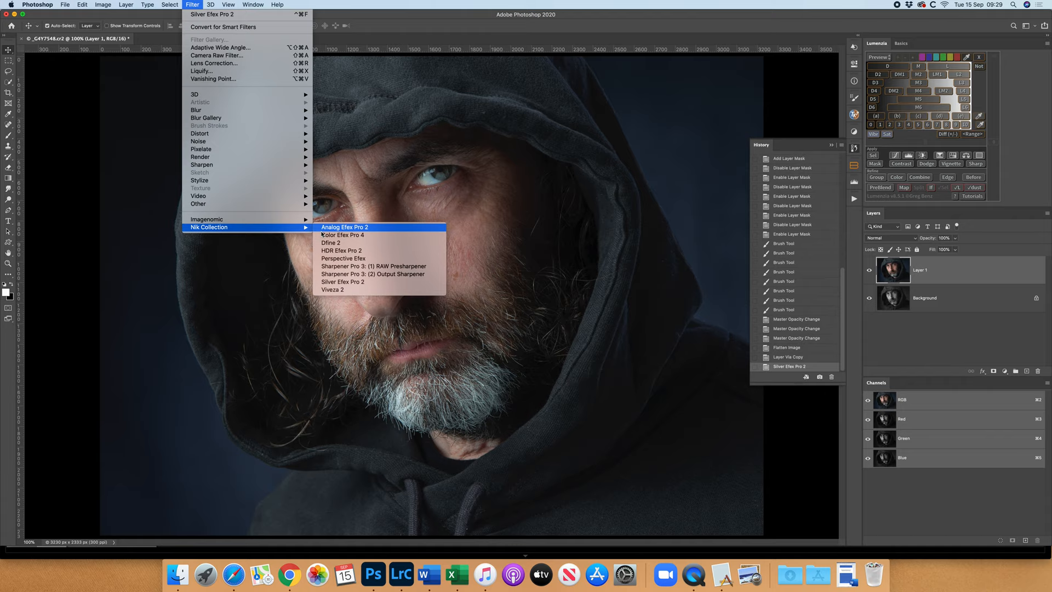
In Silver Efex Pro 2, try darker presets, choose a high-contrast one with fine grain and apply it
left_click(342, 281)
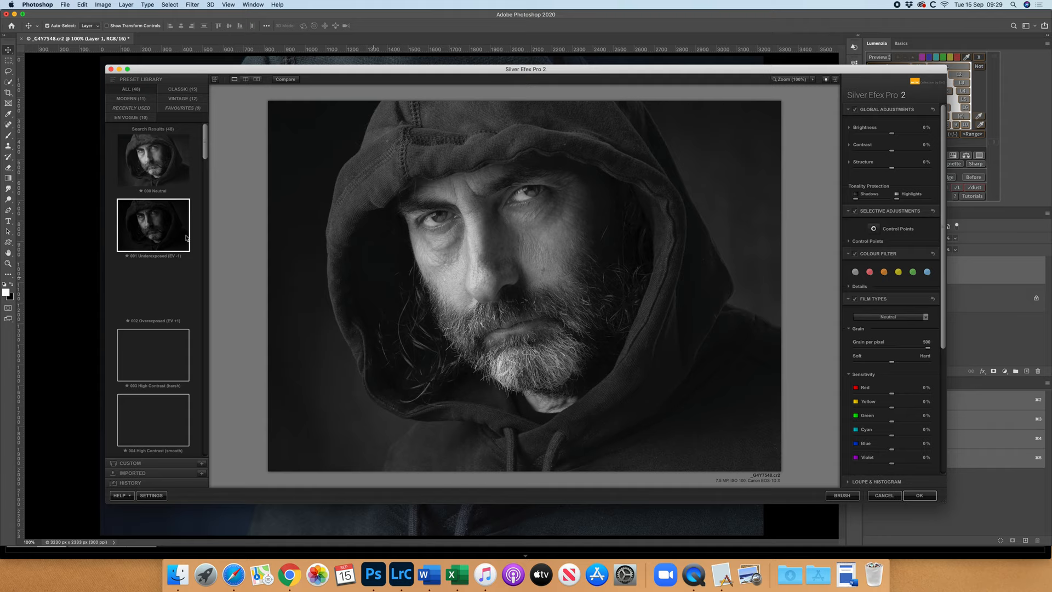
scroll("down", 3)
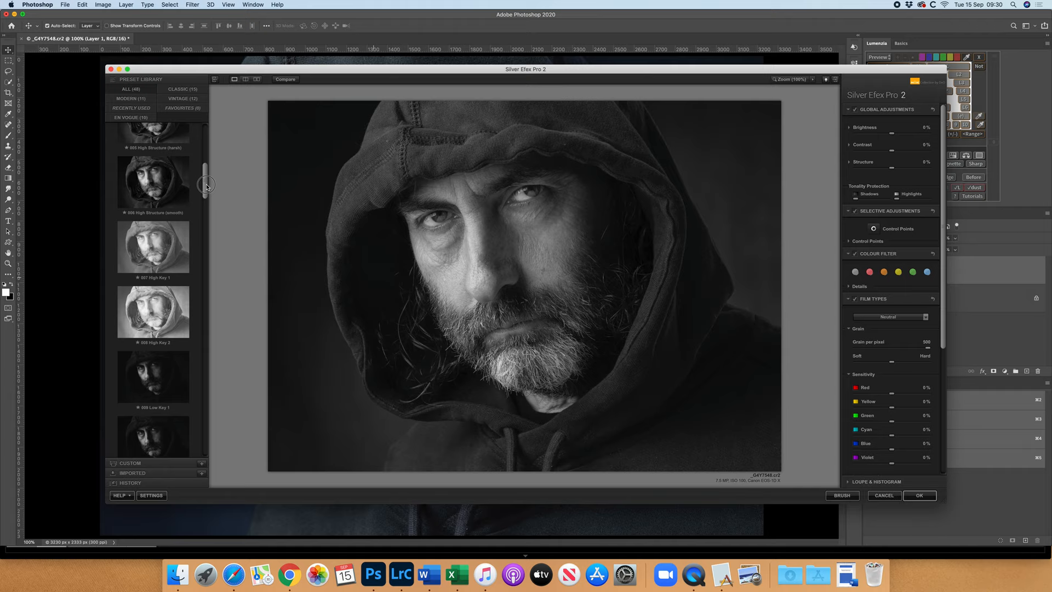
scroll("down", 3)
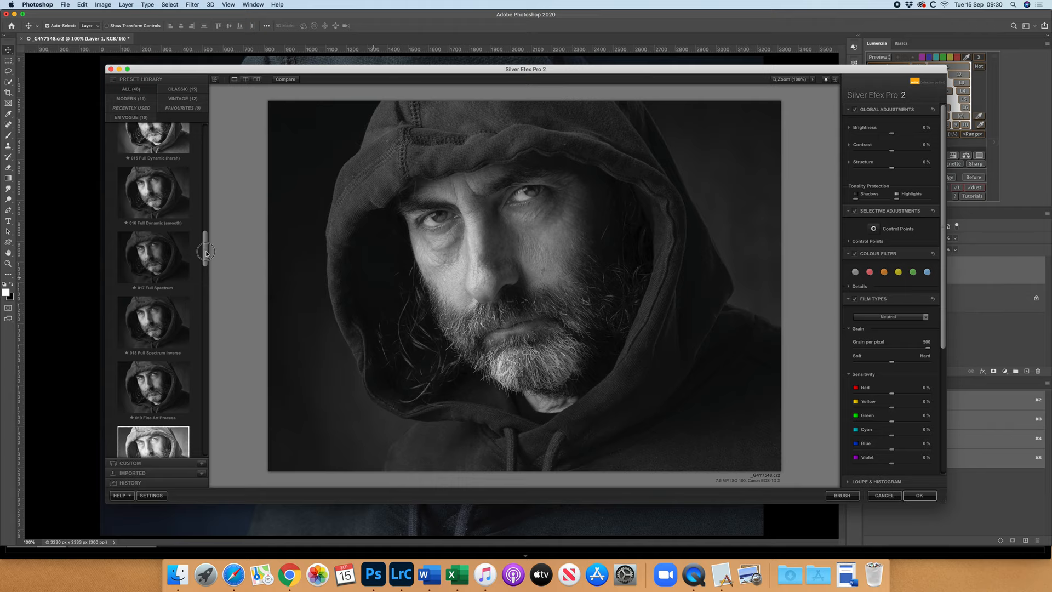
left_click(152, 193)
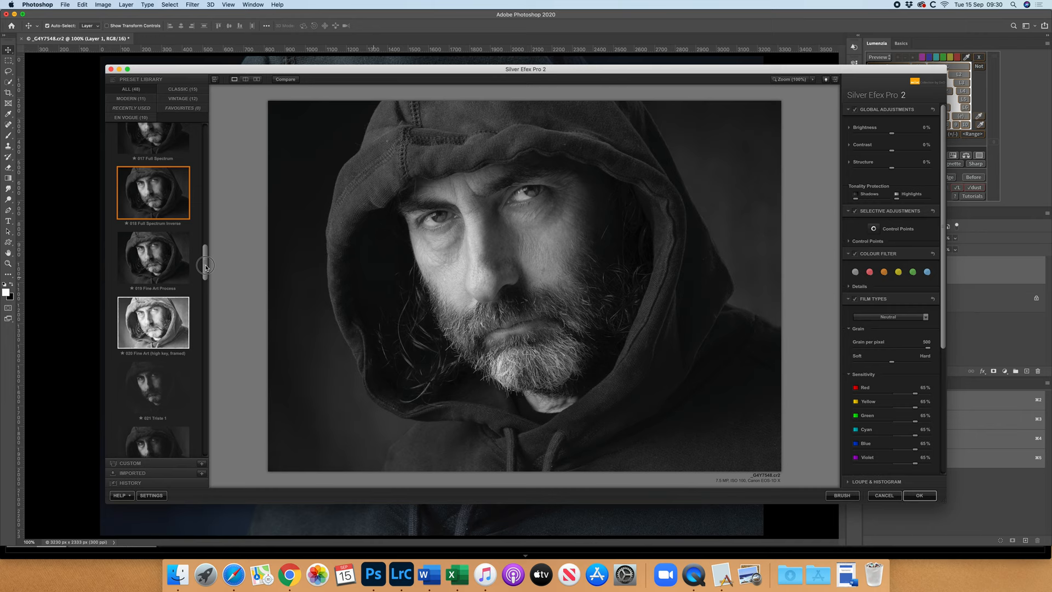
left_click(152, 252)
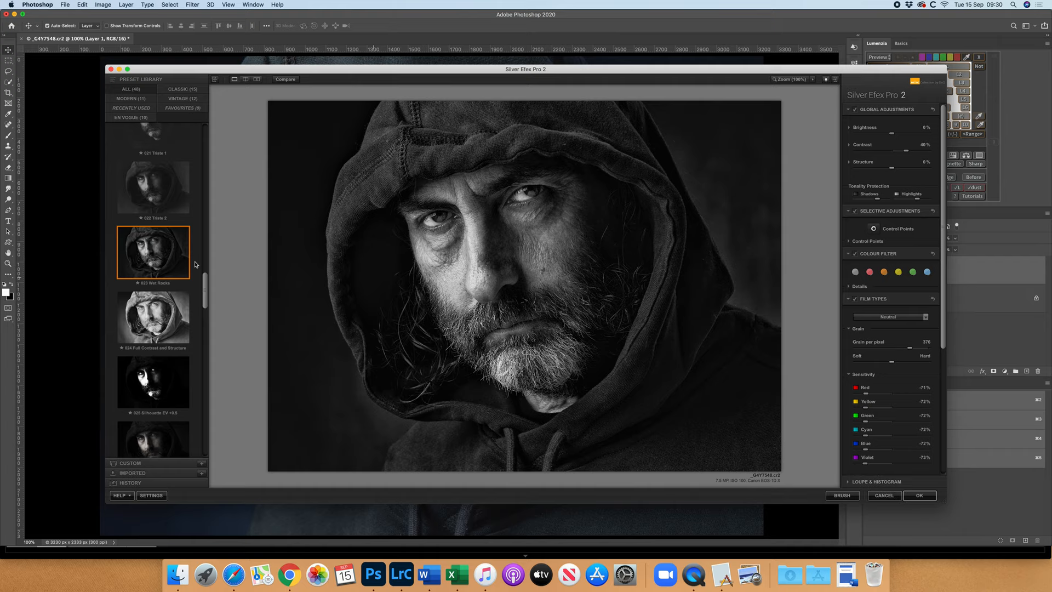
scroll("down", 3)
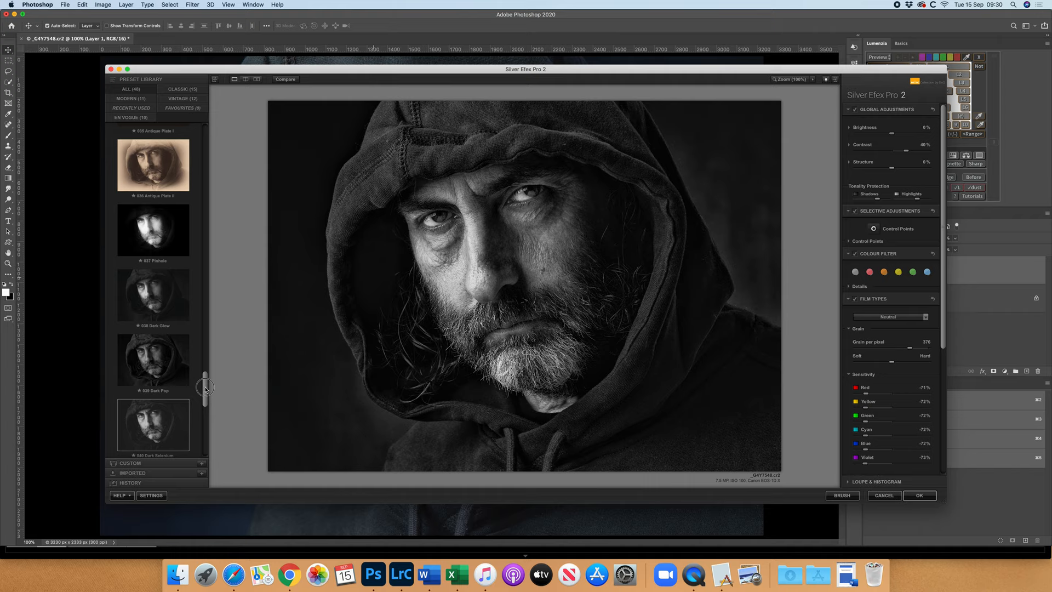
left_click(152, 309)
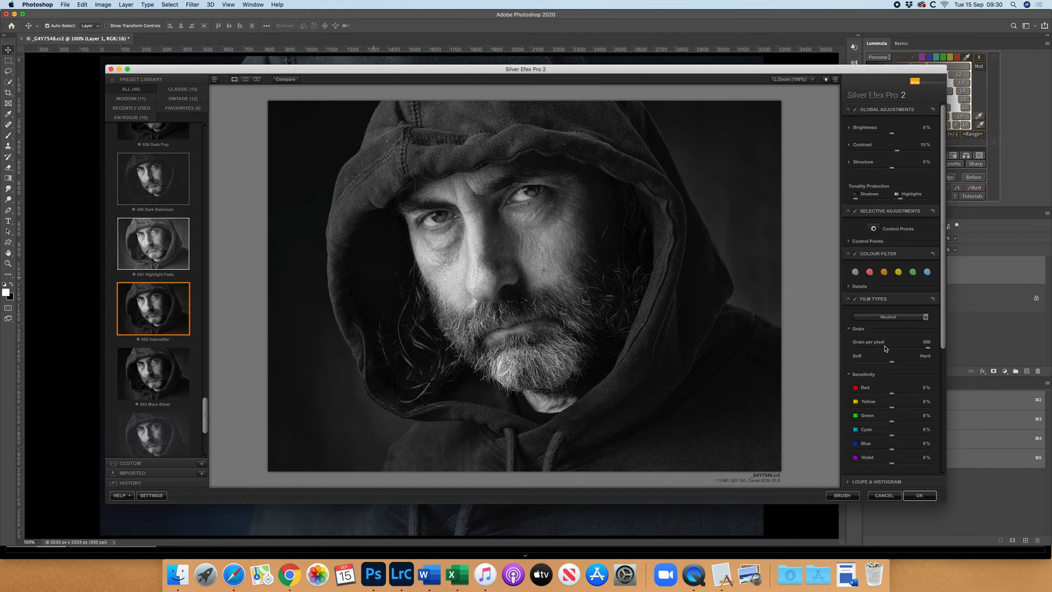
mouse_move(929, 350)
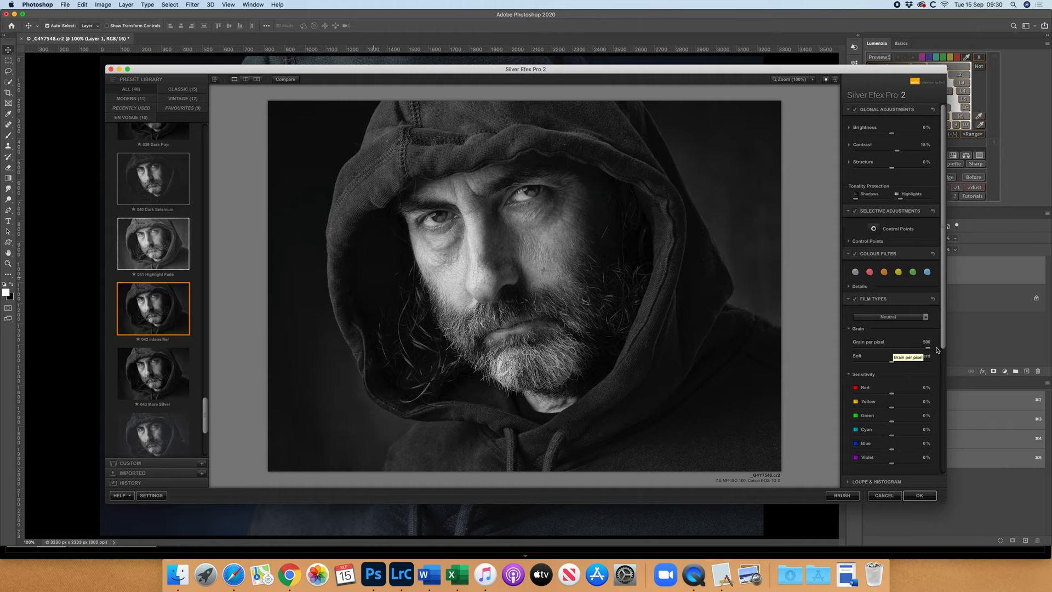
mouse_move(932, 349)
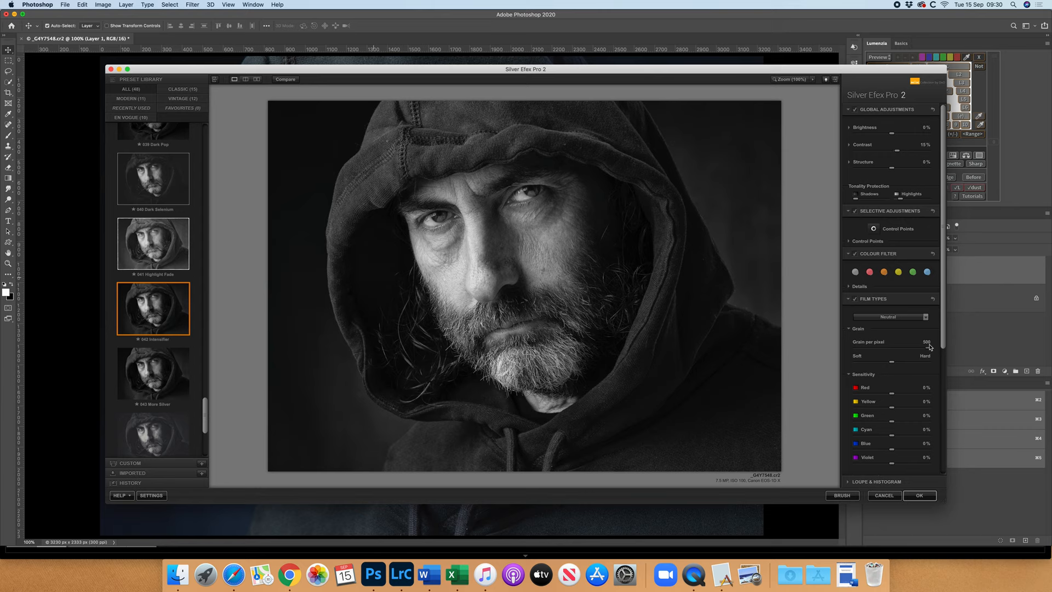
left_click(918, 496)
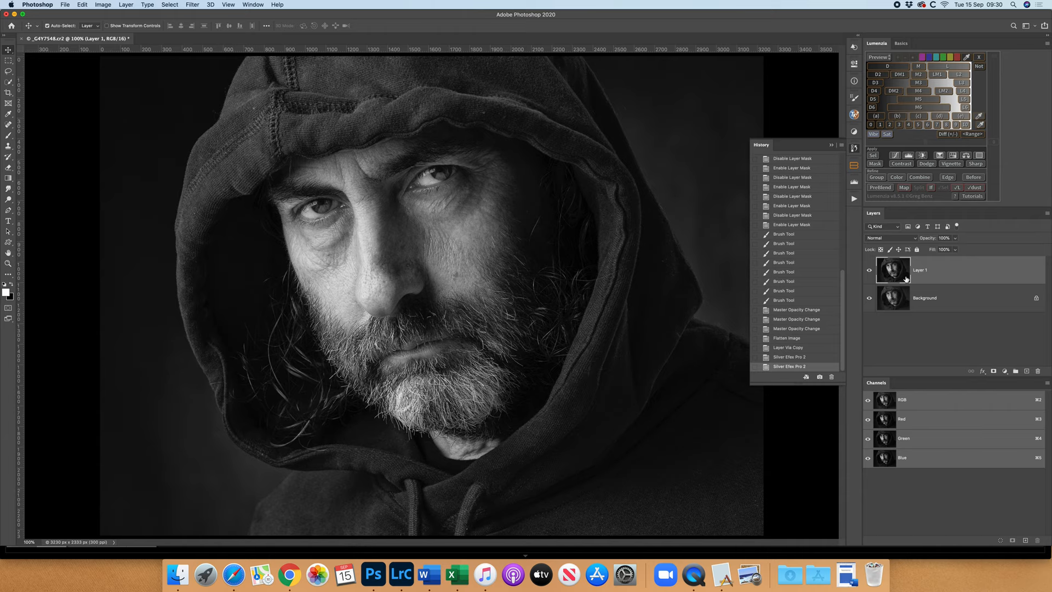
Blend the black-and-white layer at 70% opacity, toggling its visibility to check against the base
left_click(868, 273)
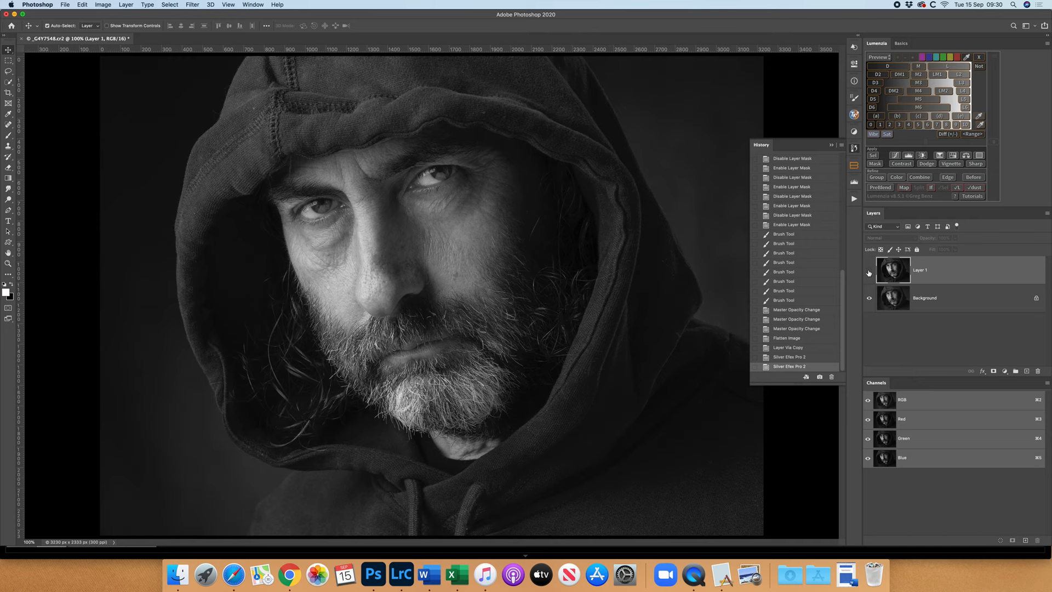
left_click(868, 273)
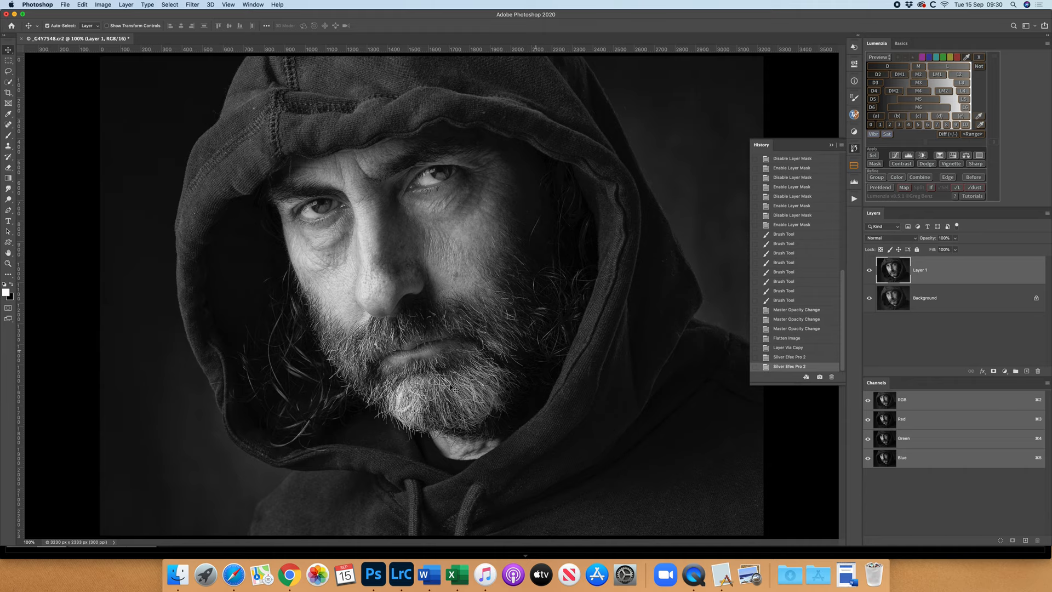
left_click(869, 269)
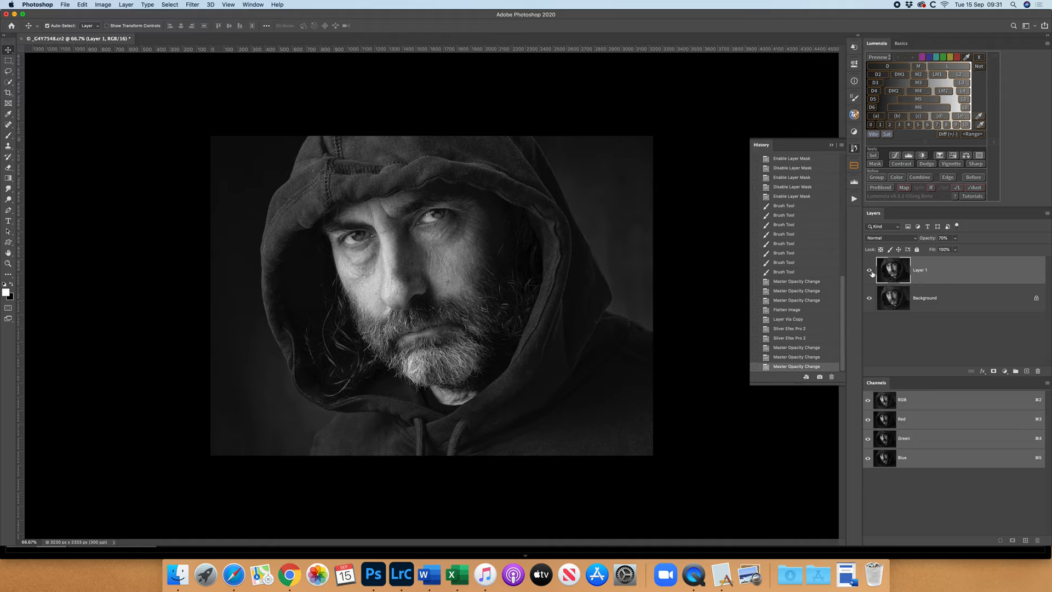
left_click(869, 269)
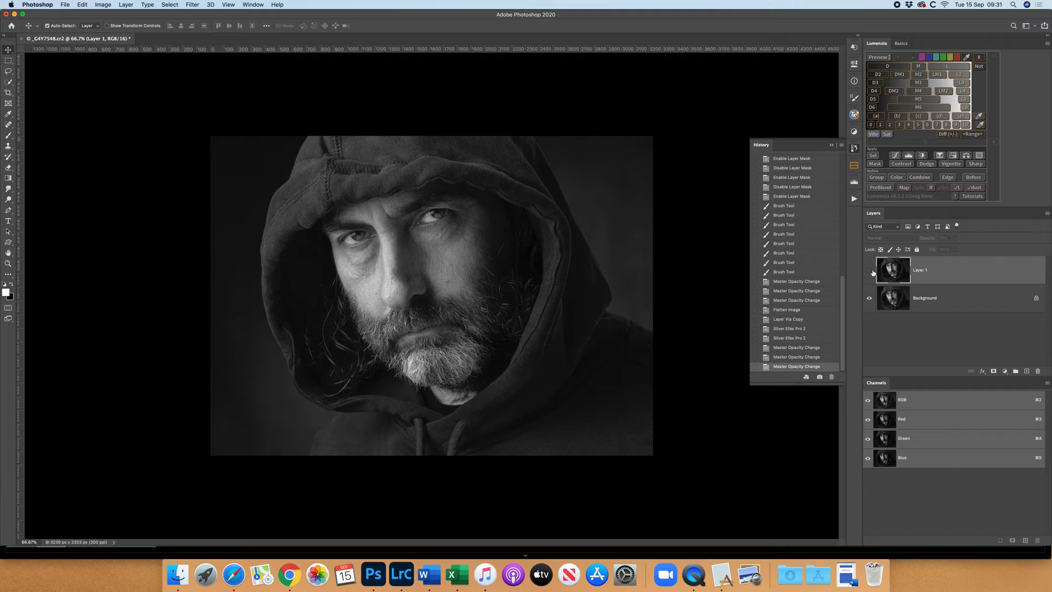
left_click(869, 271)
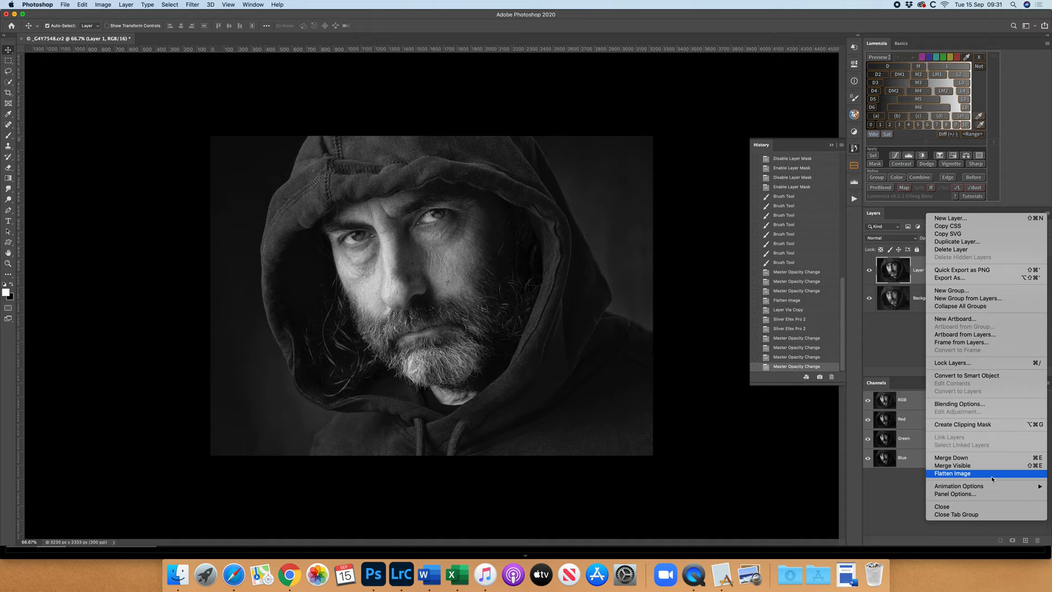
Flatten all layers into one and start a rectangular selection for the vignette
left_click(952, 473)
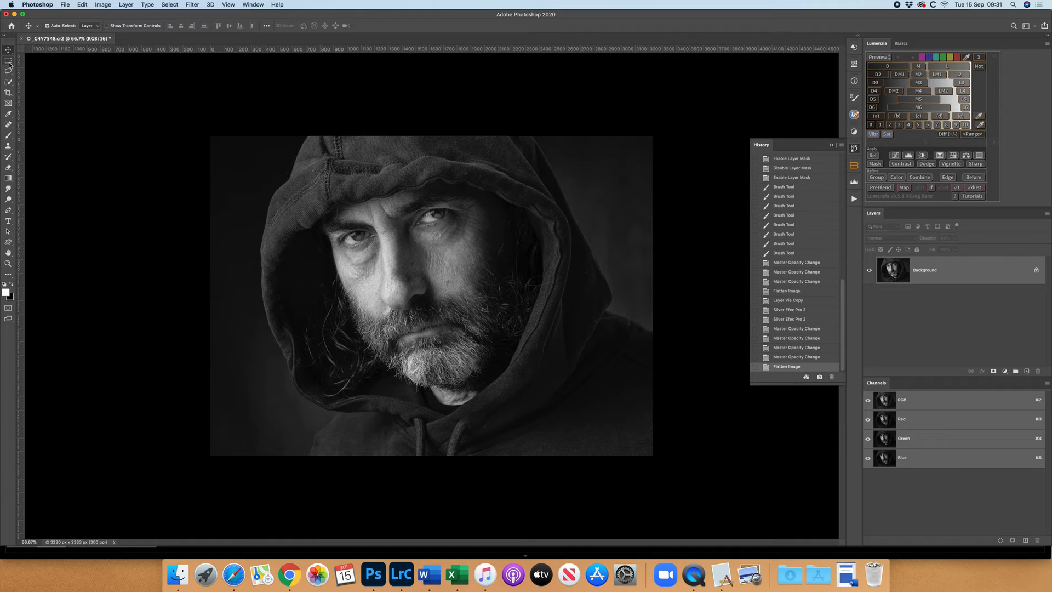
left_click(9, 61)
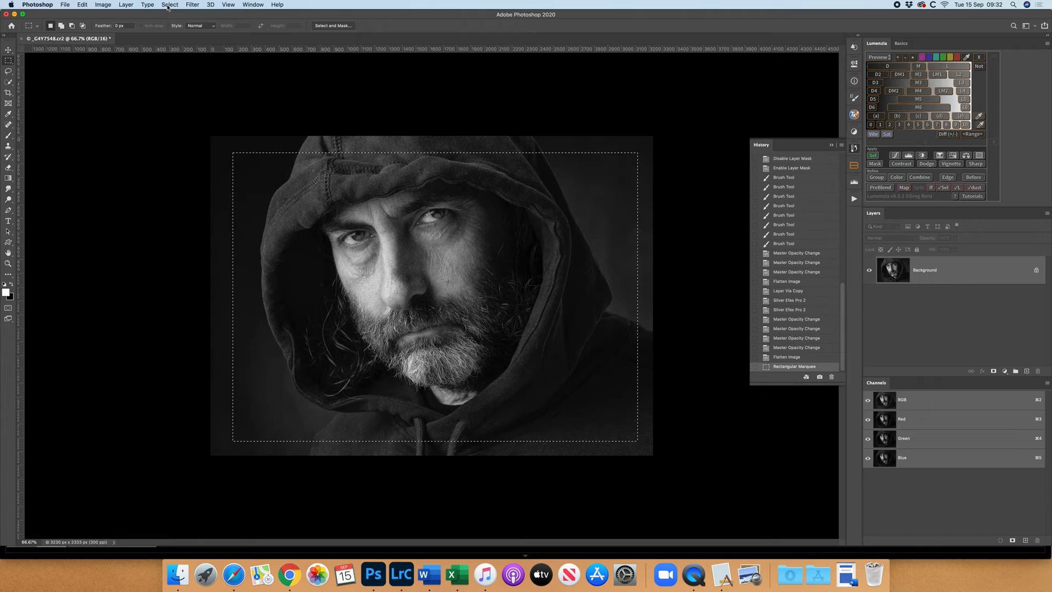
Feather the edge selection 600 px, darken it with Levels on a copy layer and flatten the image
left_click(170, 5)
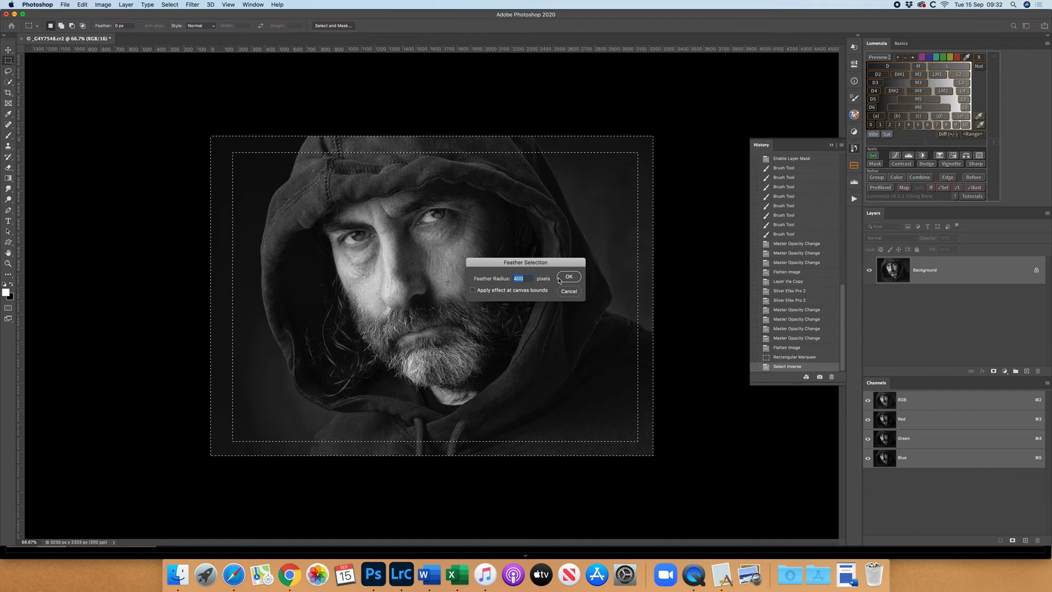
left_click(568, 276)
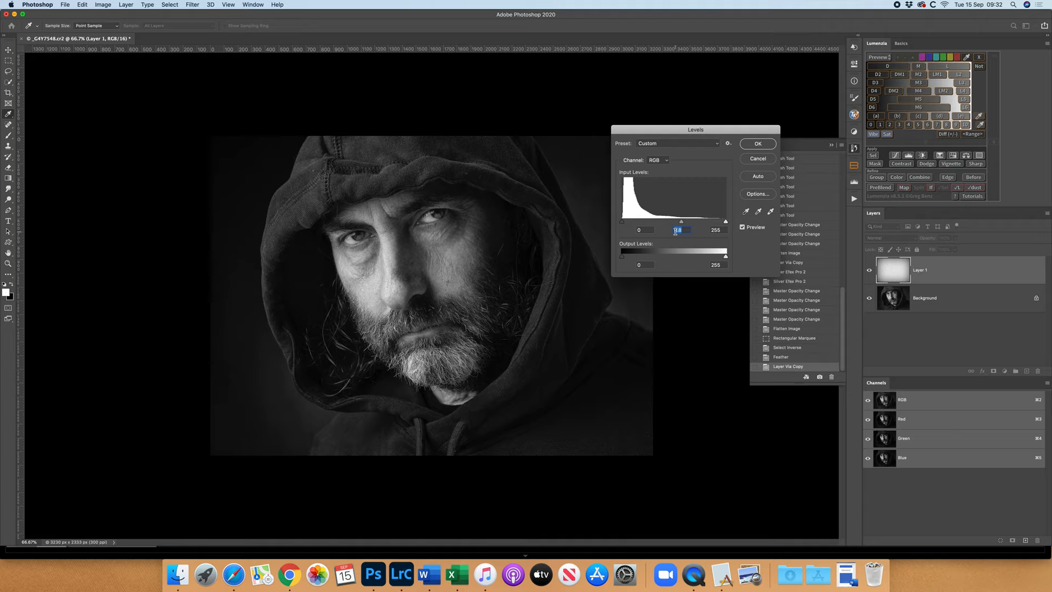
left_click(757, 143)
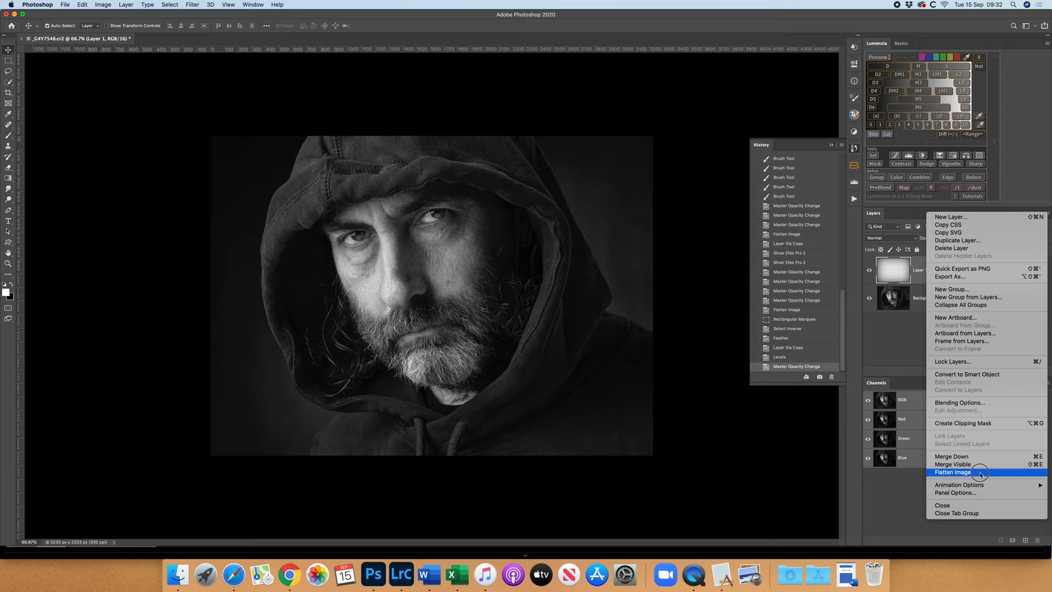
left_click(951, 471)
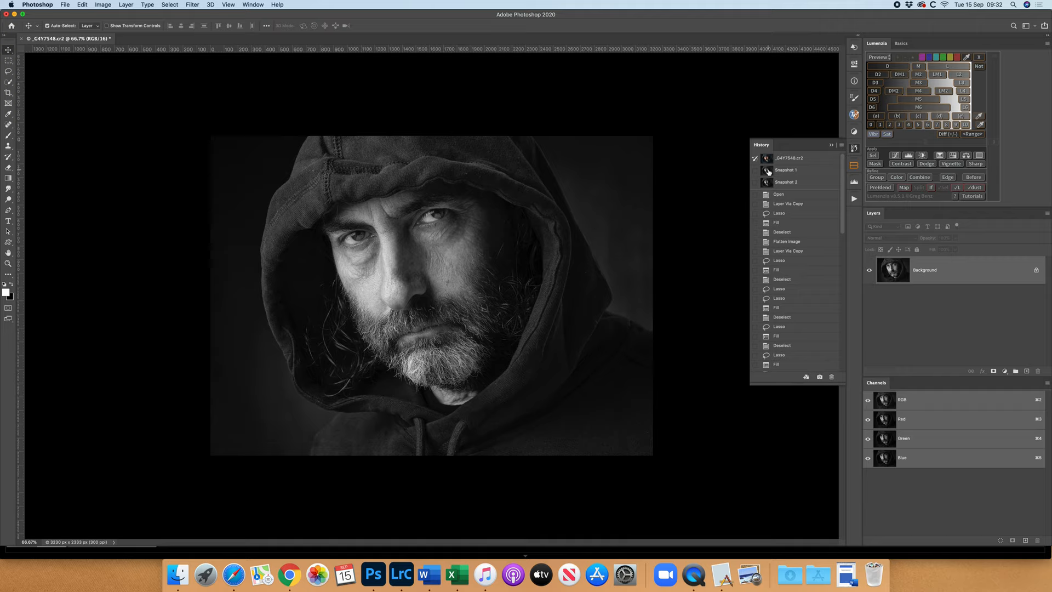
Save a History snapshot, copy the image to a new layer and open it in Color Efex Pro 4
left_click(819, 376)
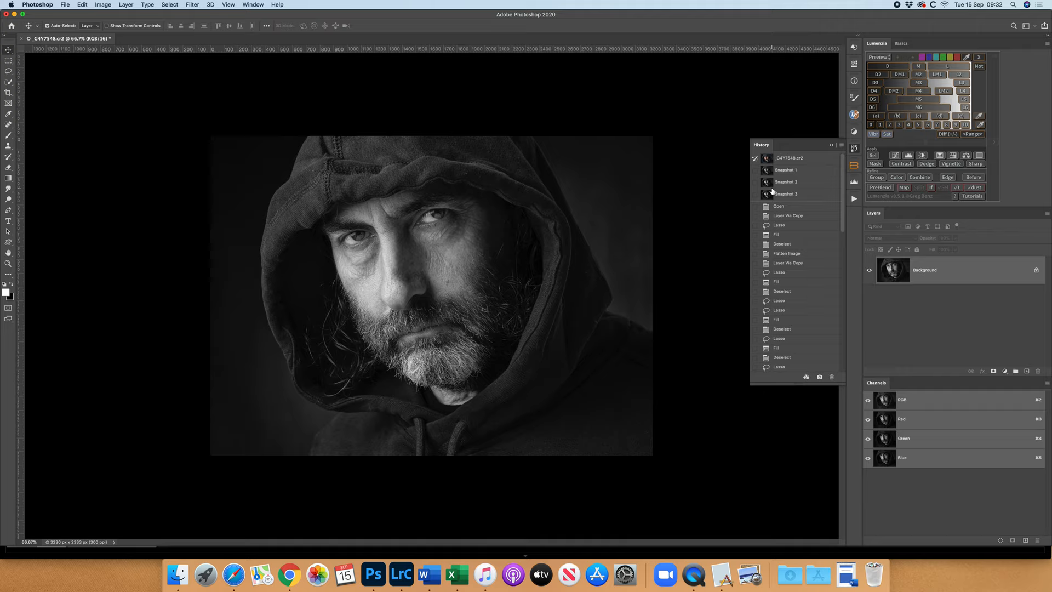
left_click(785, 170)
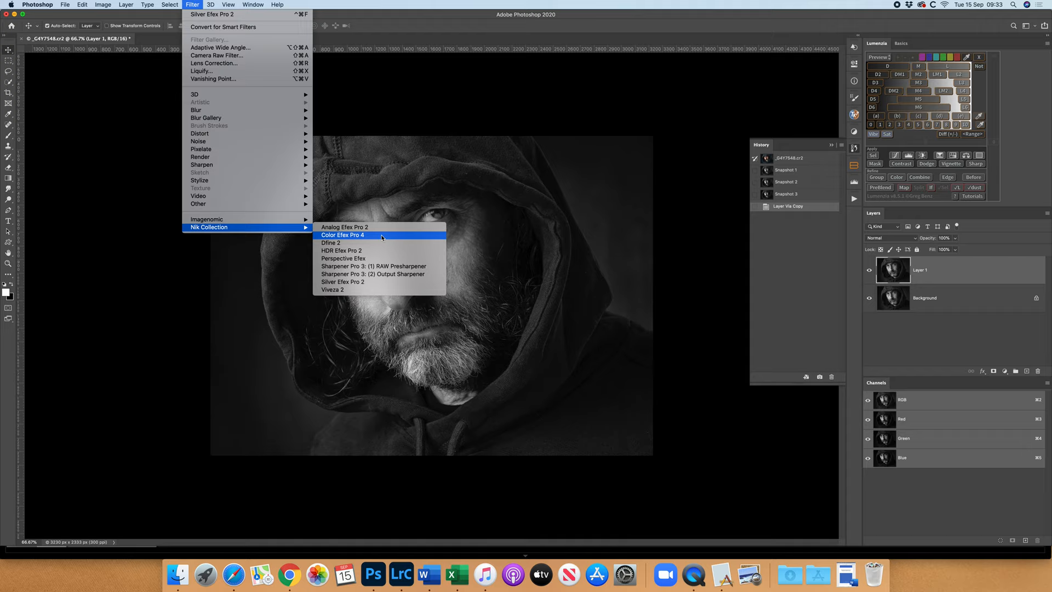
left_click(342, 235)
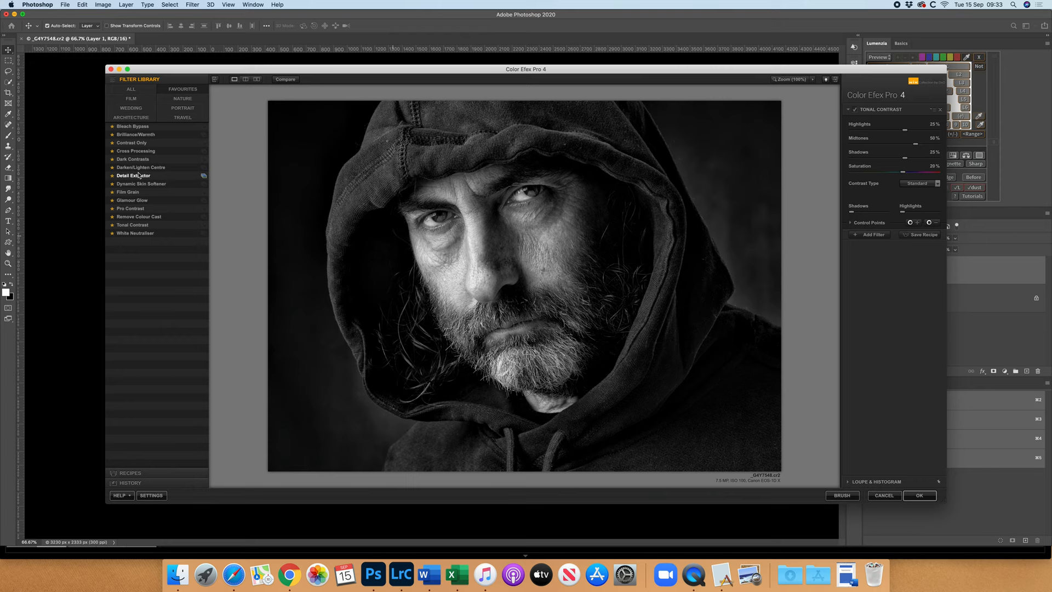
Apply the Detail Extractor filter to the portrait and accept it back to Photoshop
left_click(133, 176)
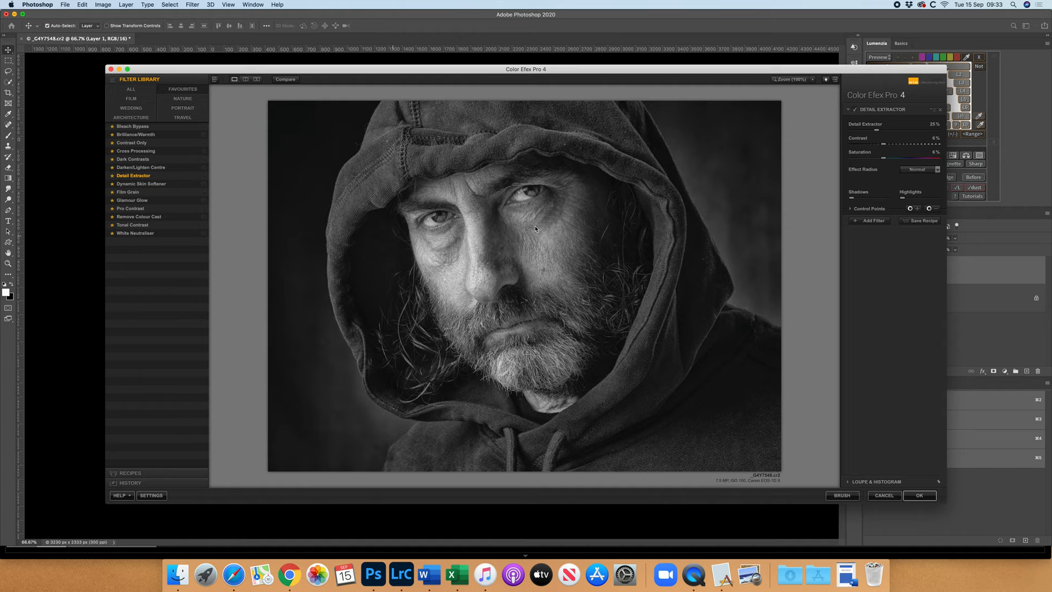
mouse_move(620, 315)
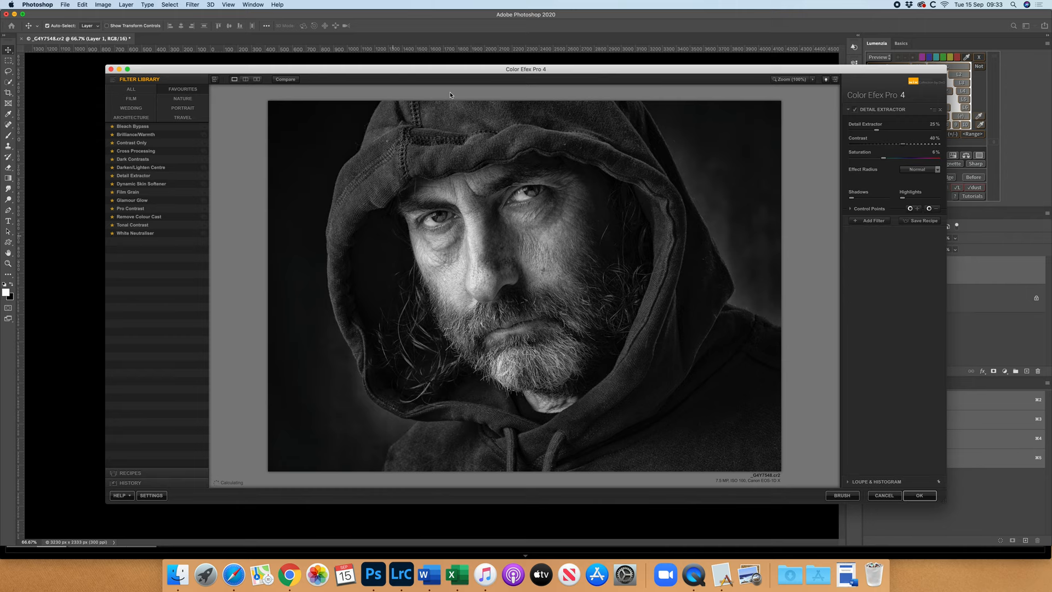
mouse_move(284, 79)
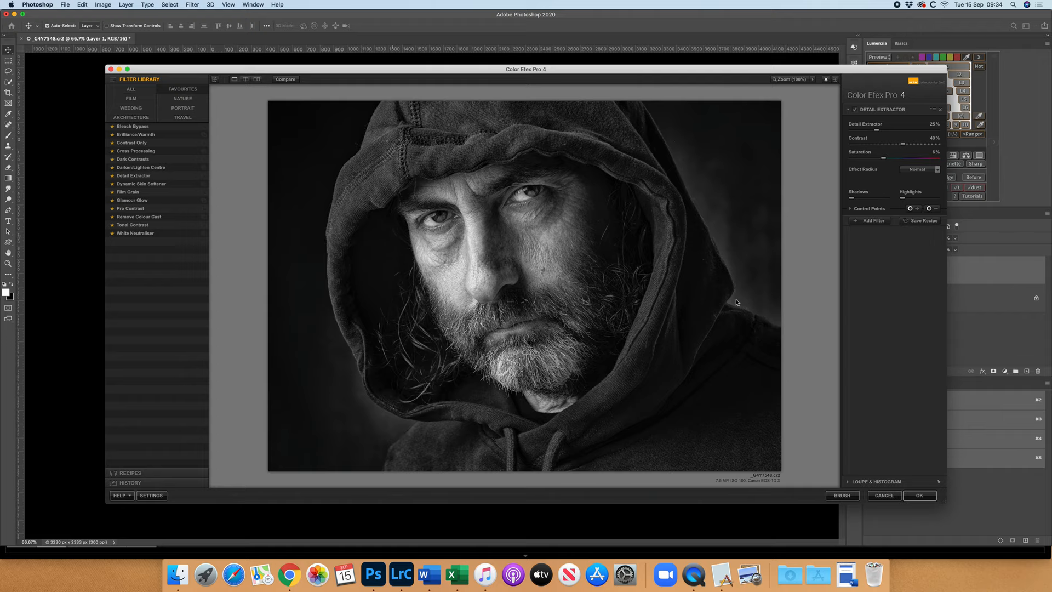
mouse_move(771, 326)
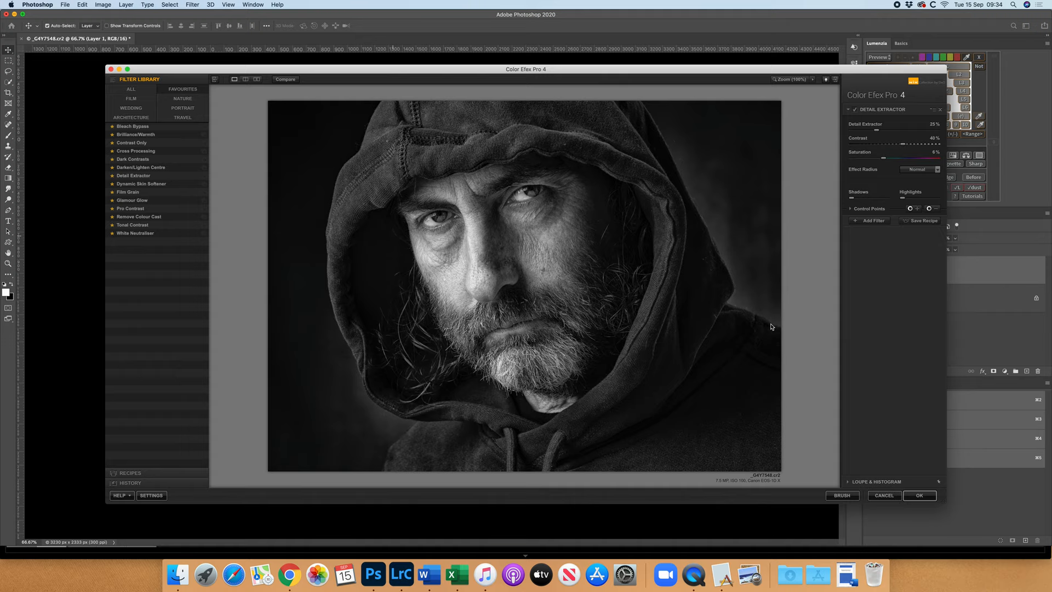
left_click(918, 495)
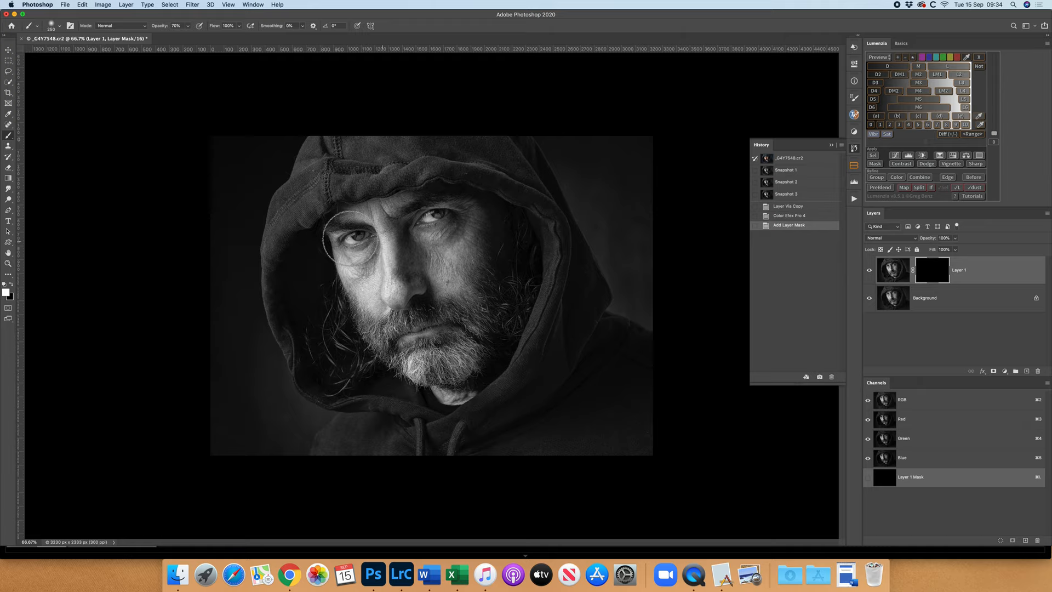
Paint white on the mask to reveal extracted detail around the left eye, then relaunch Color Efex Pro 4
left_click_drag(347, 239, 373, 285)
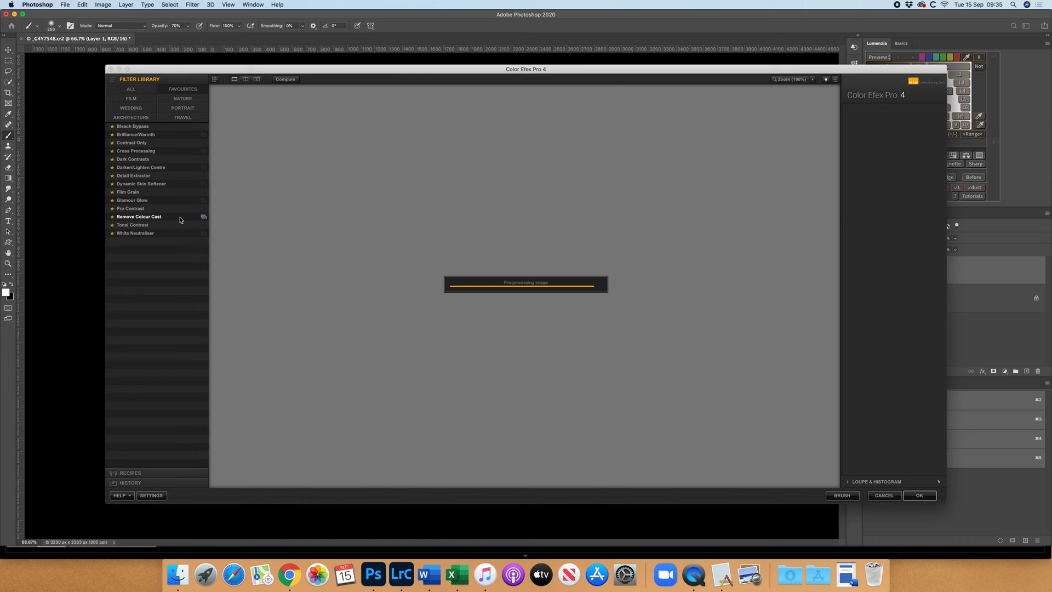
left_click(133, 225)
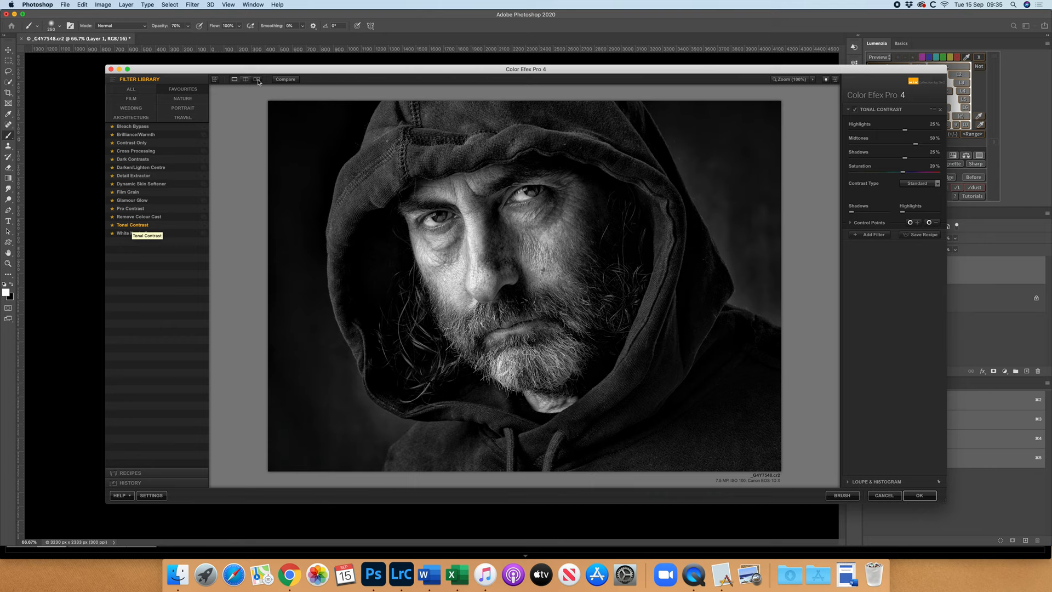
mouse_move(286, 79)
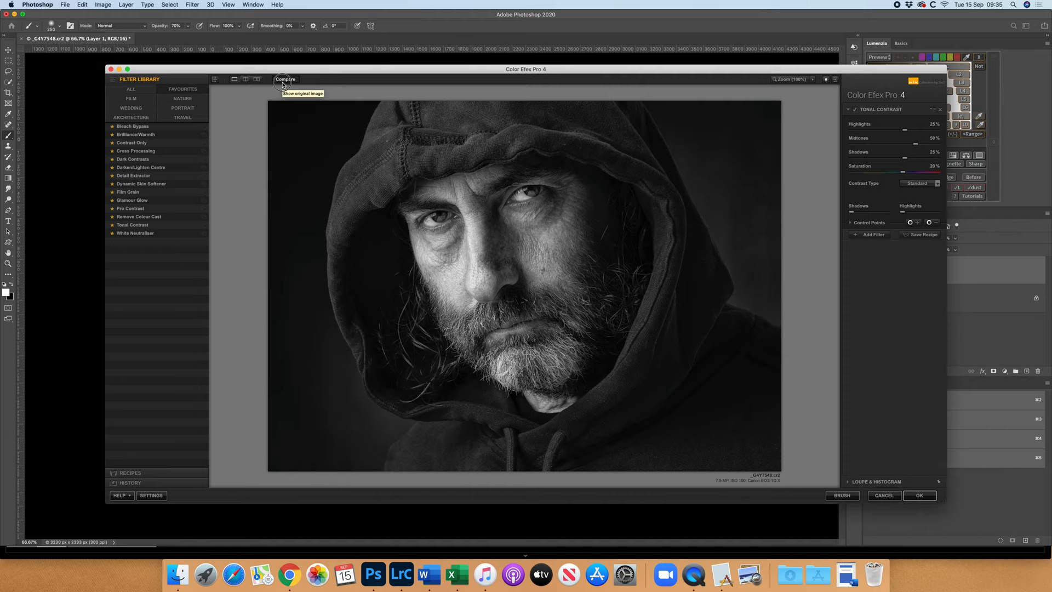
Compare the Tonal Contrast result against the original and accept it
left_click(285, 79)
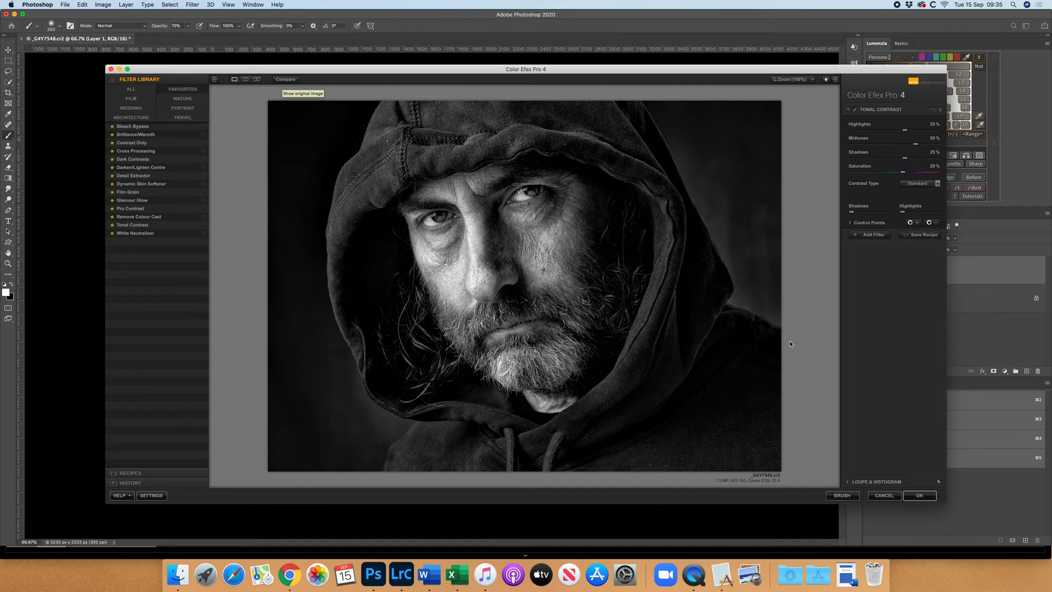
left_click(918, 495)
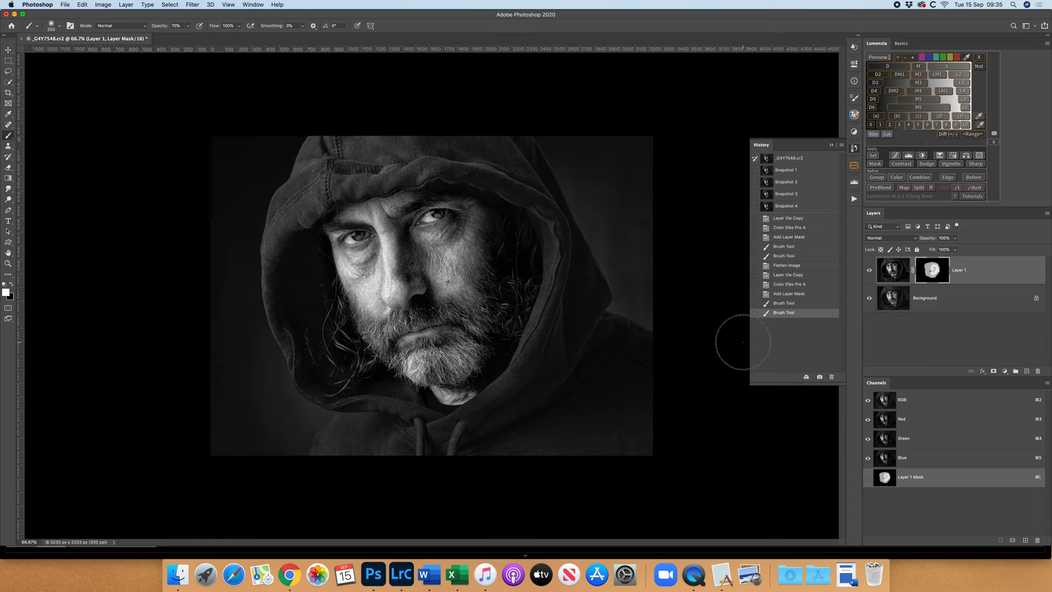
Toggle the tonal-contrast layer and its mask on and off to judge the effect on the face
left_click(932, 270)
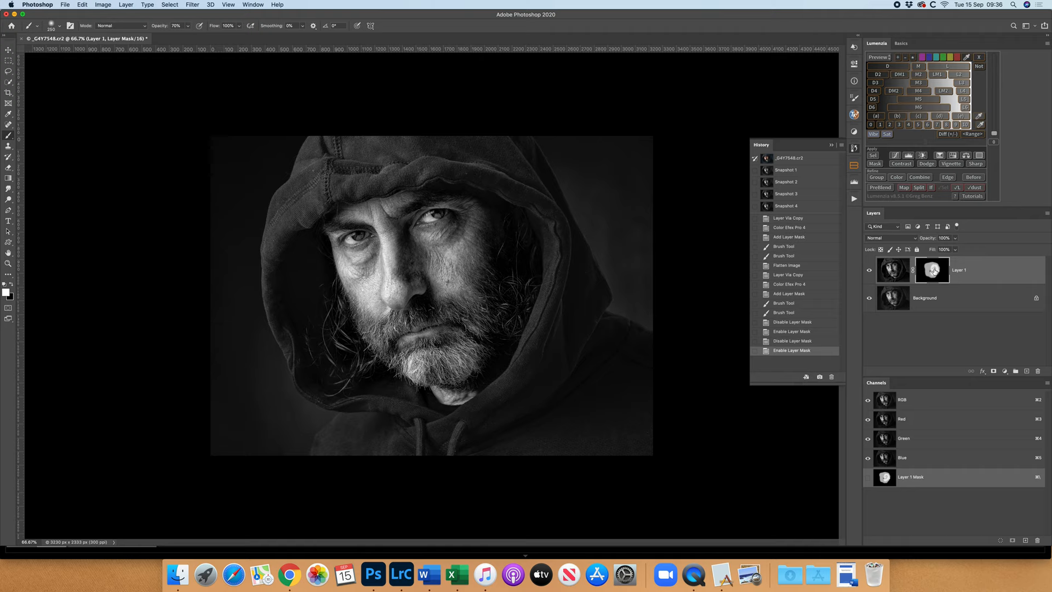
left_click(931, 270)
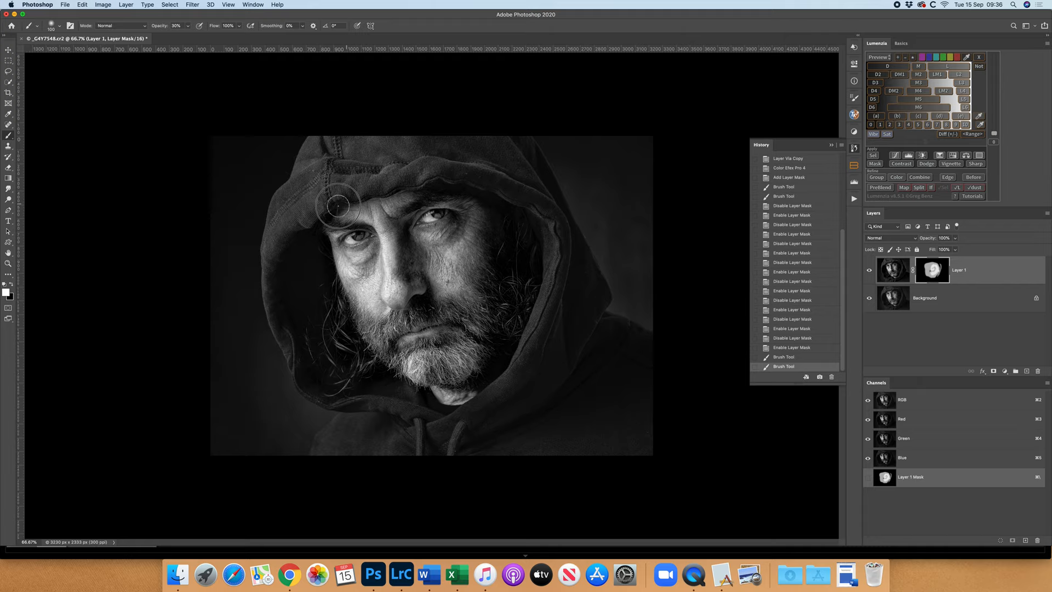
mouse_move(362, 181)
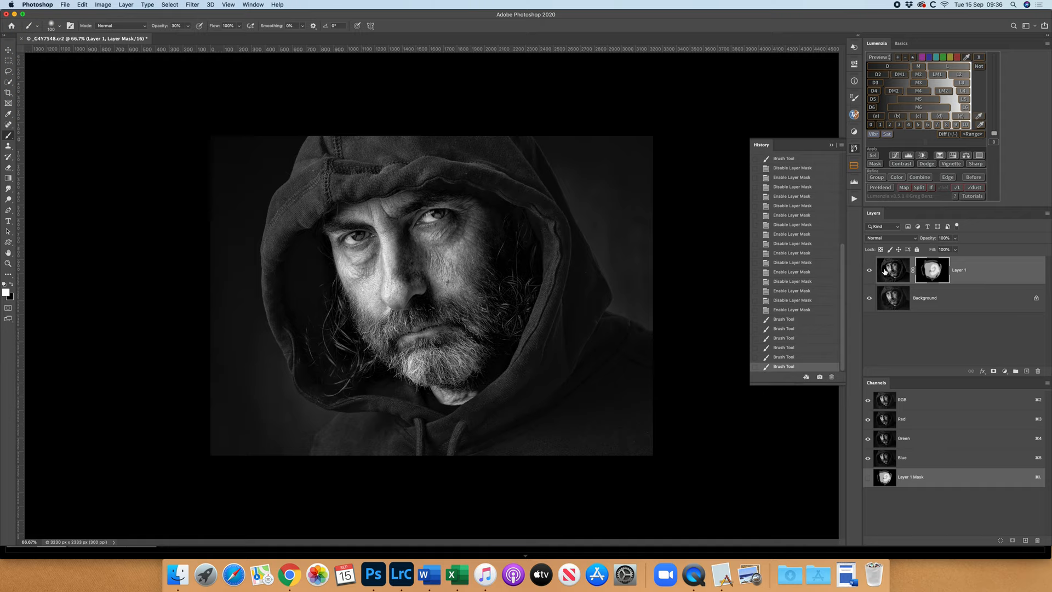
left_click(931, 269)
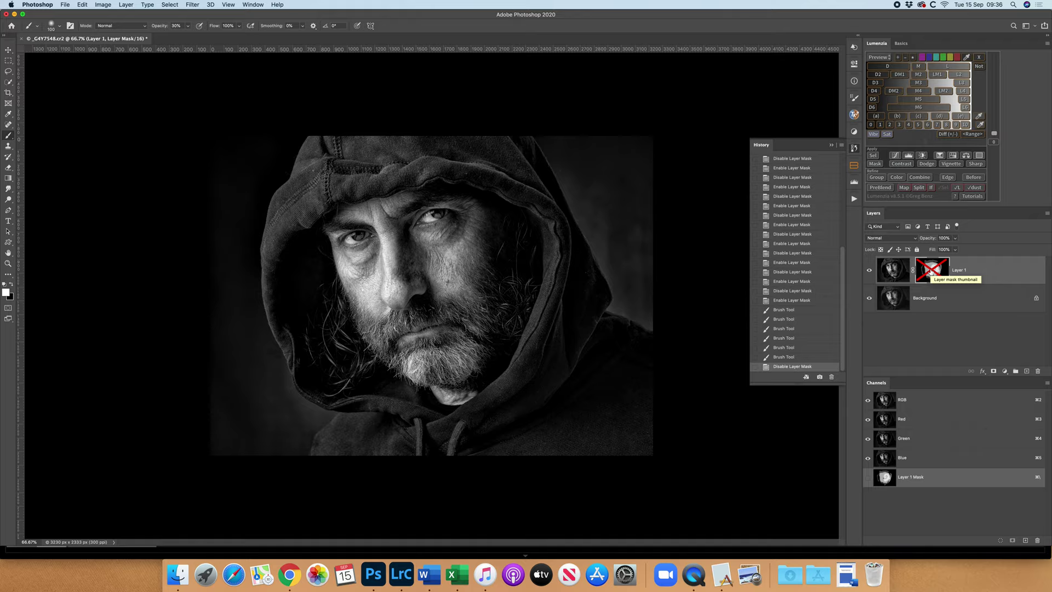
left_click(932, 269)
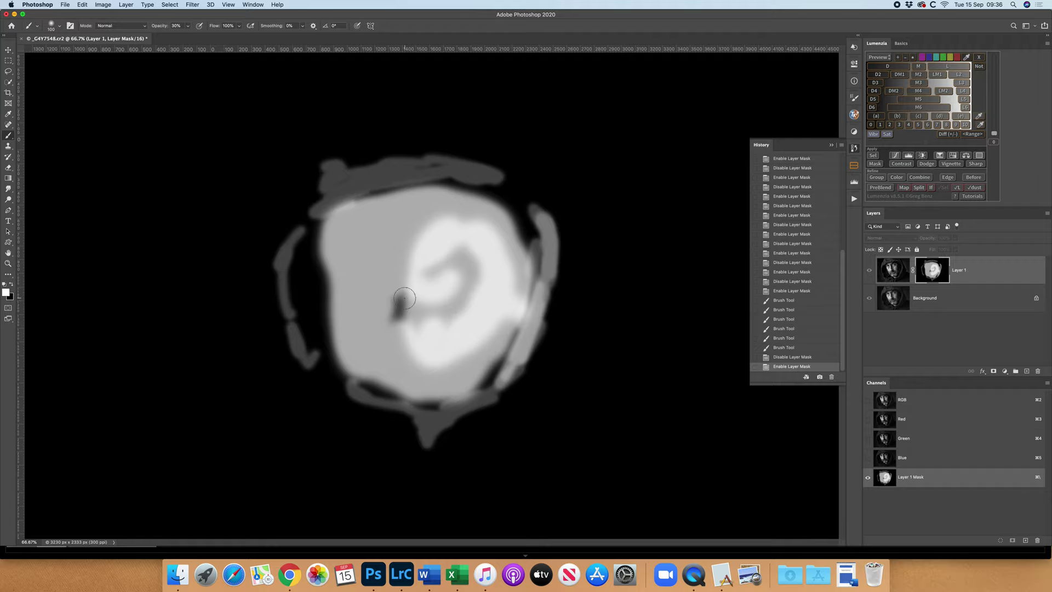
left_click(894, 270)
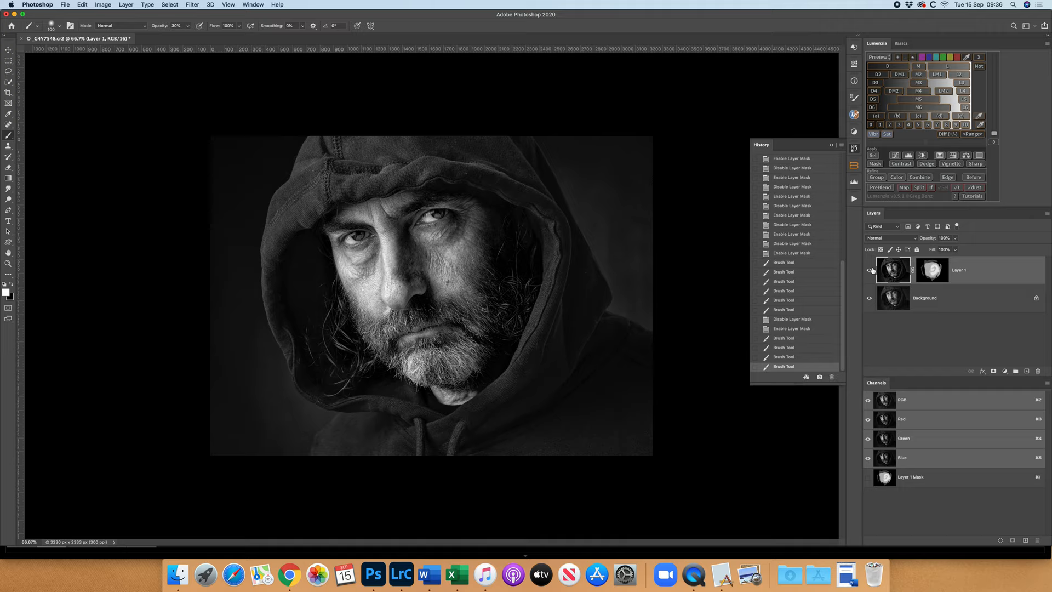
left_click(870, 269)
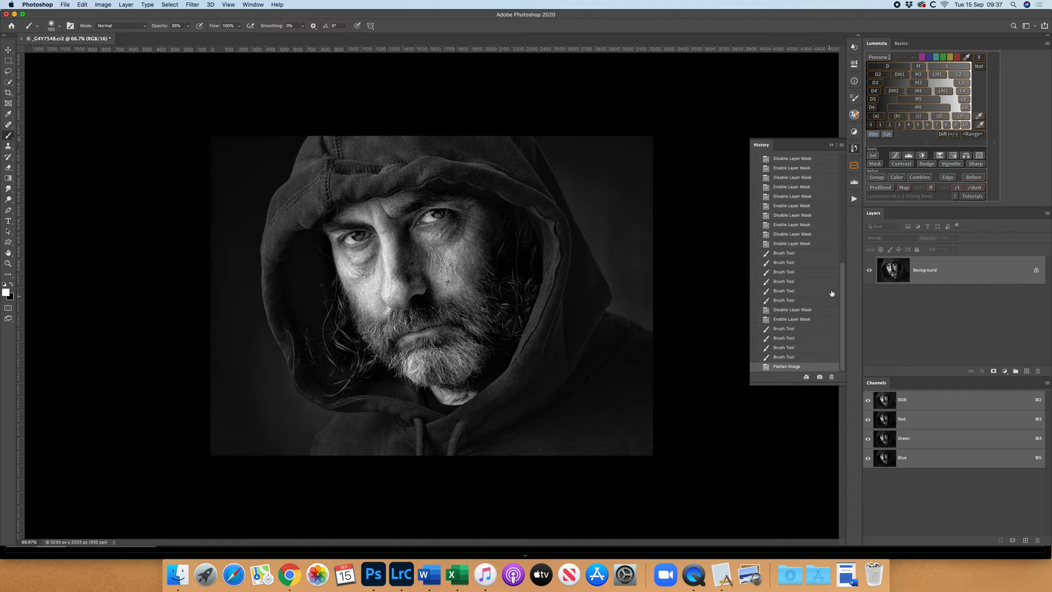
mouse_move(631, 324)
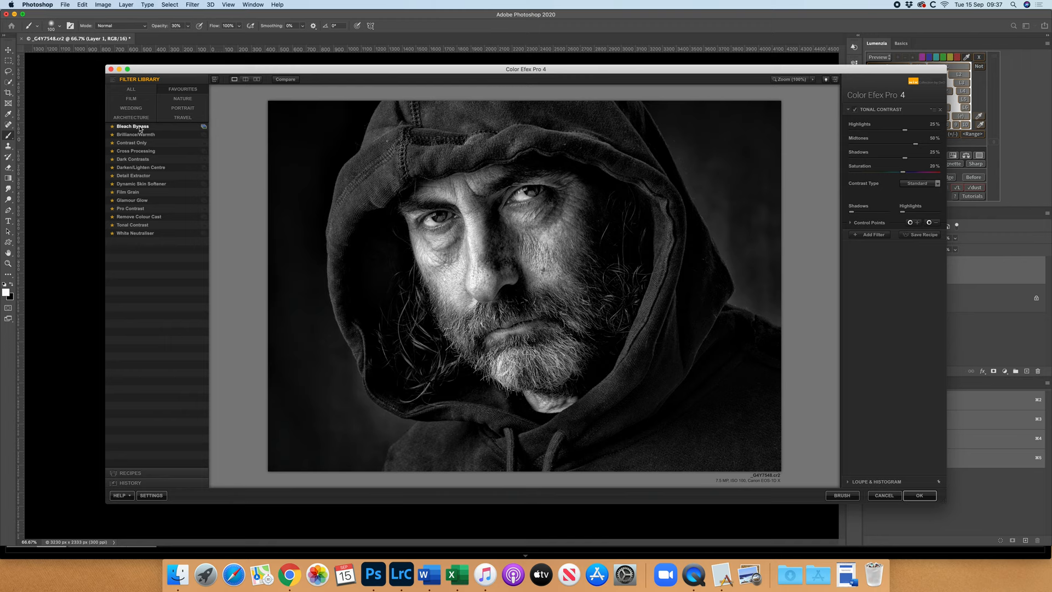
Switch the filter to Bleach Bypass and compare it against the original portrait
left_click(133, 126)
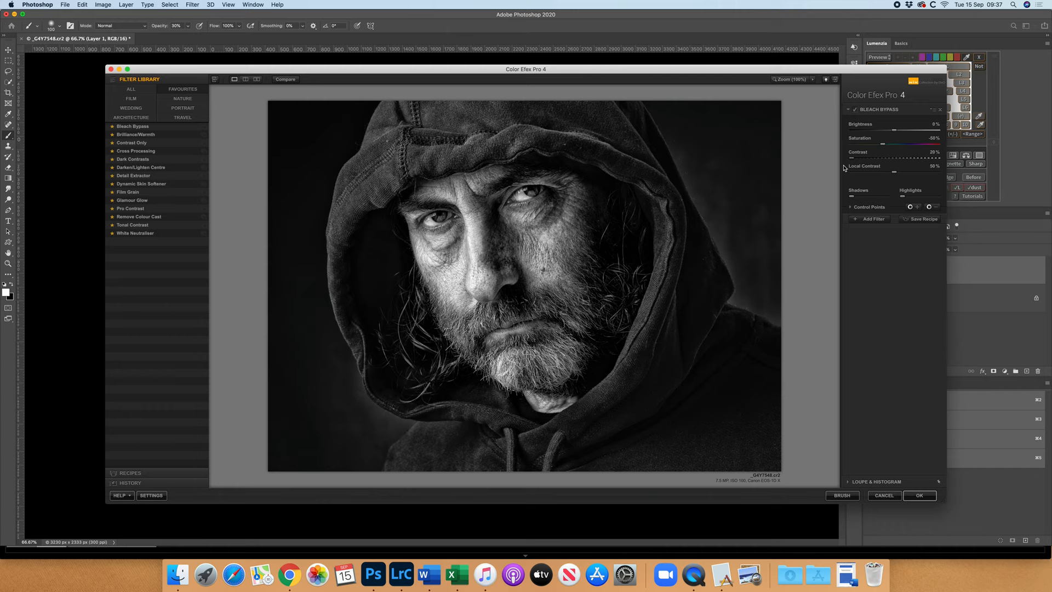
left_click(285, 78)
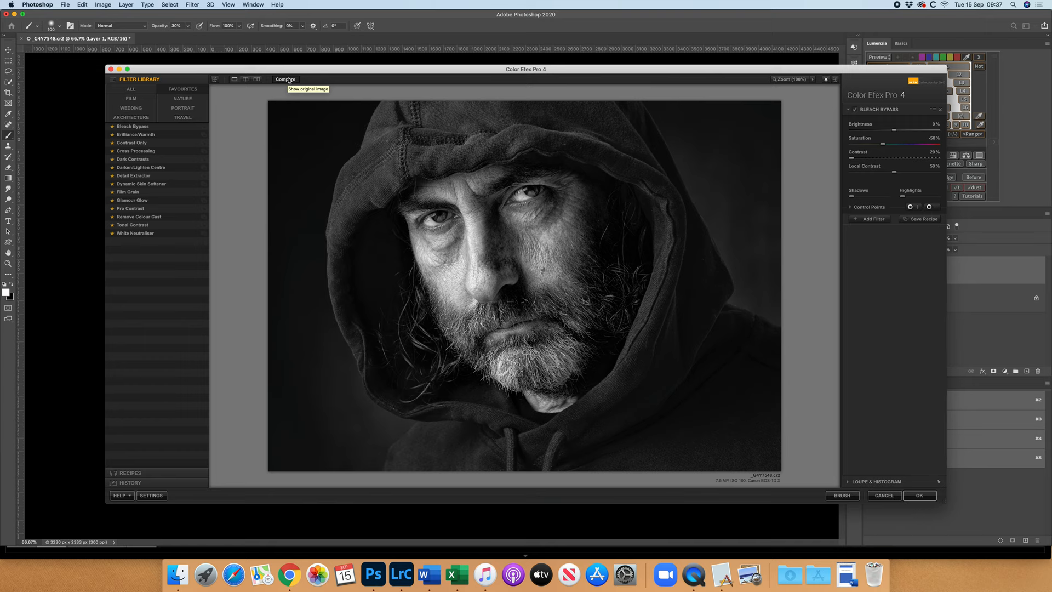
Accept the Bleach Bypass result and add a layer mask to the filtered layer
left_click(918, 495)
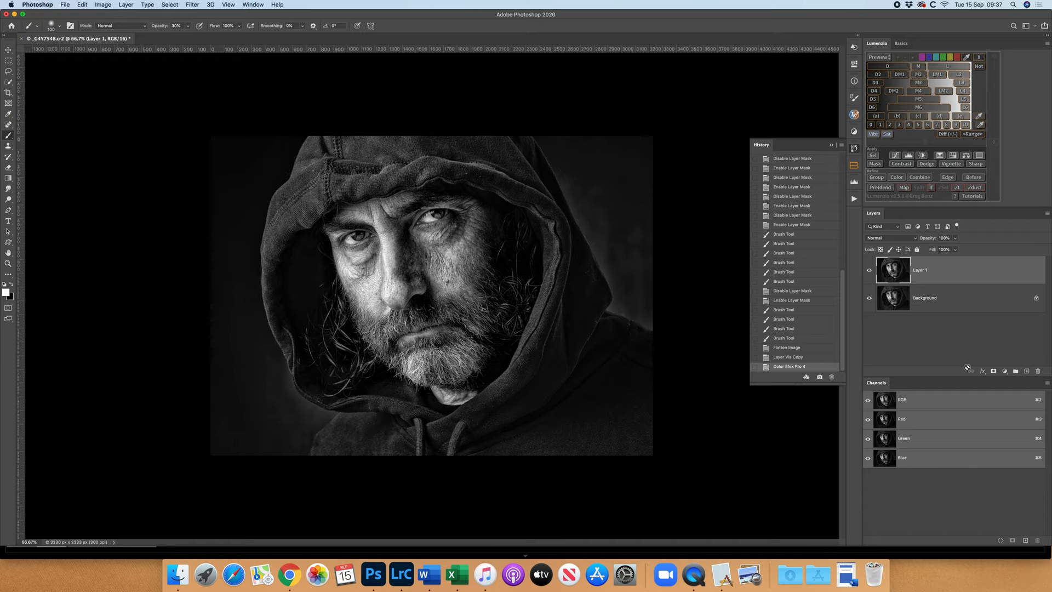
left_click(992, 370)
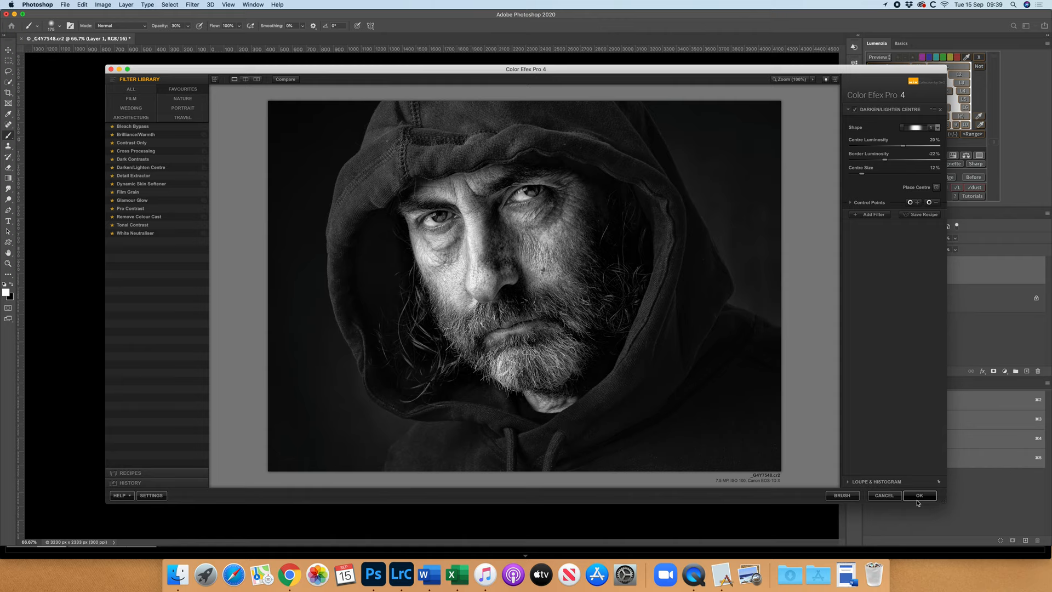
Accept the Darken/Lighten Centre effect and toggle the darkened-edges layer to compare
left_click(918, 495)
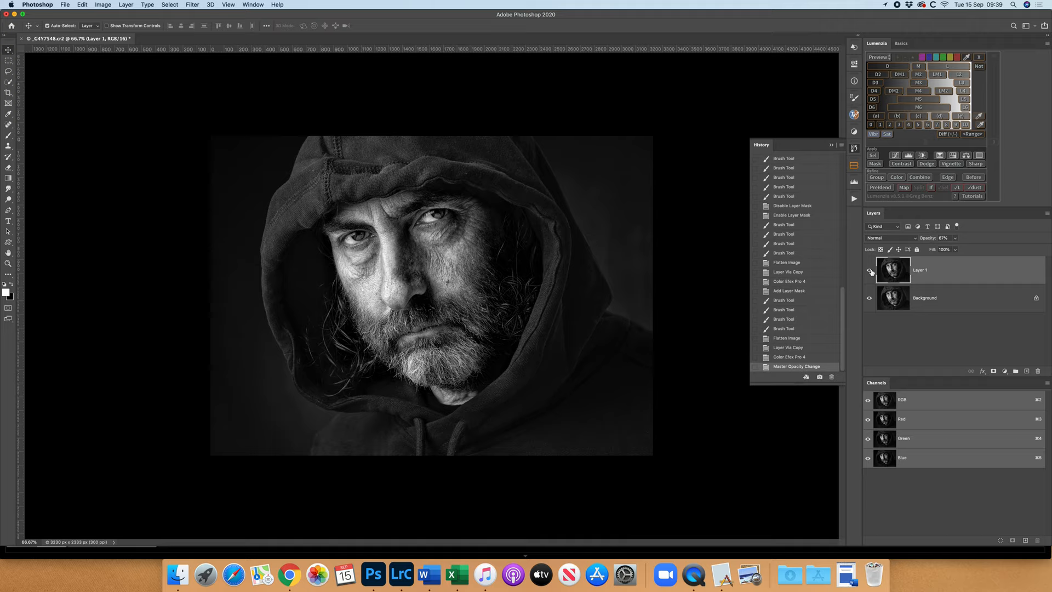
left_click(868, 271)
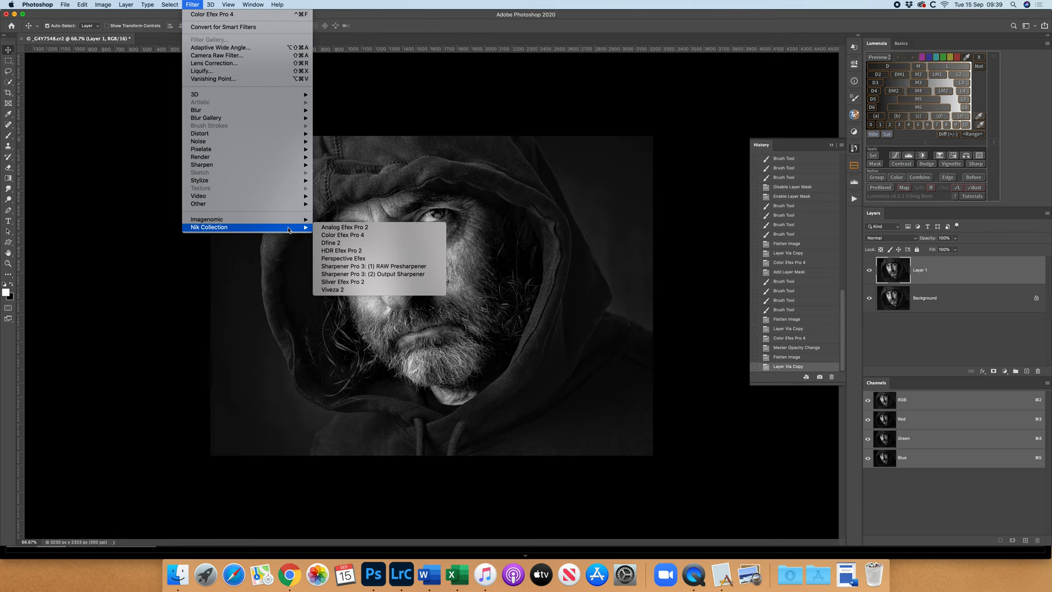
Load the copied portrait layer into Sharpener Pro 3 output sharpening
left_click(372, 274)
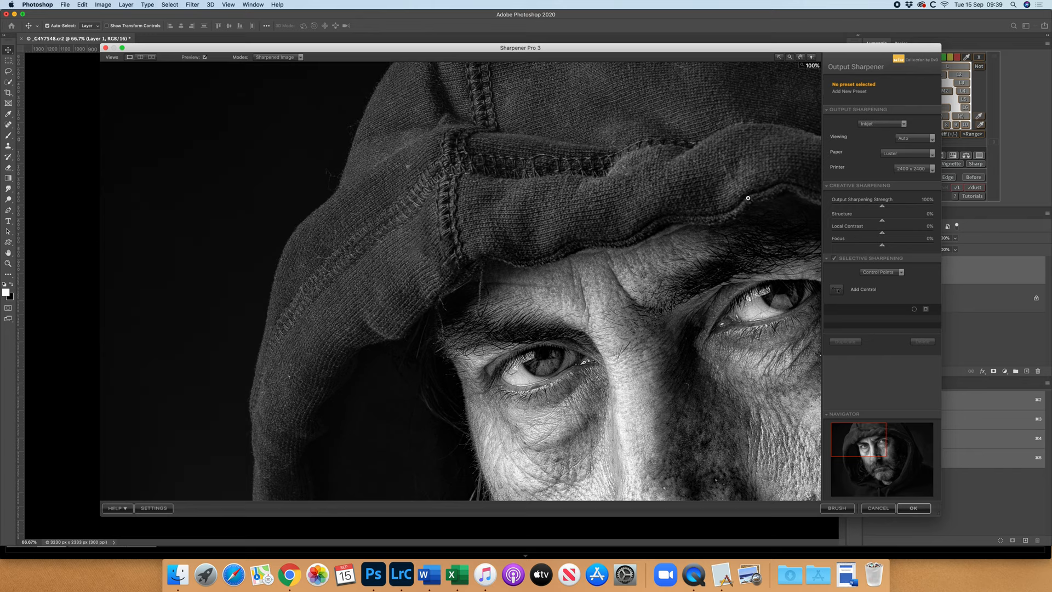
mouse_move(925, 154)
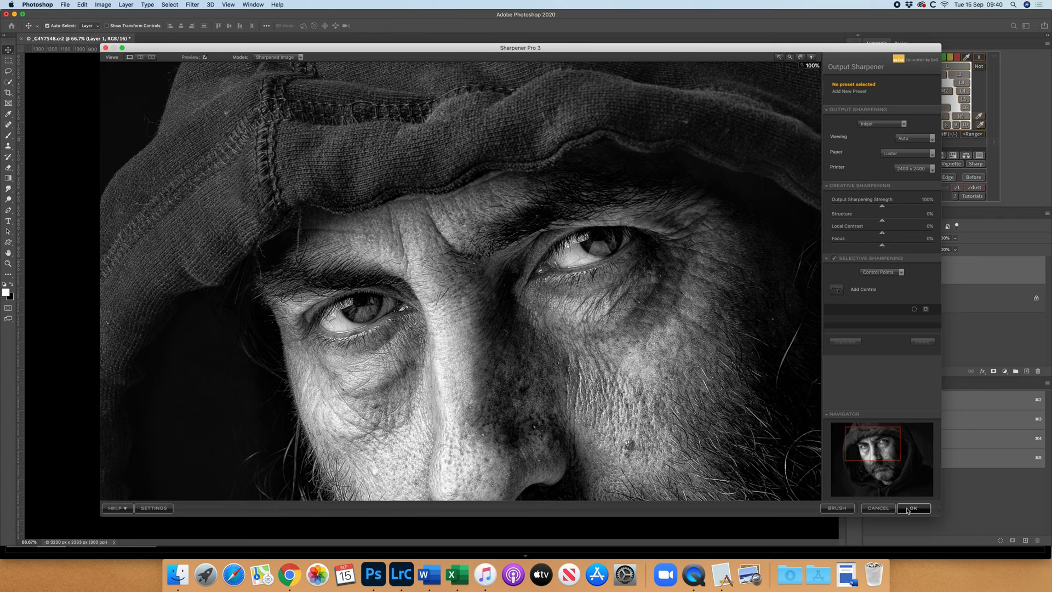
Accept the output sharpening, compare the sharpened layer, and flatten to a single background layer
left_click(913, 507)
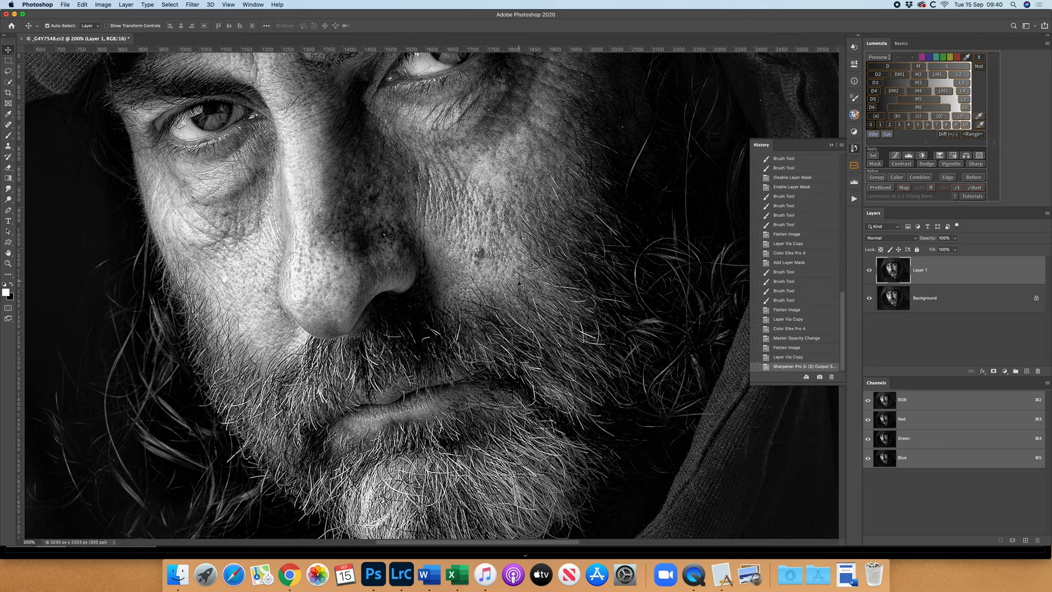
left_click(867, 273)
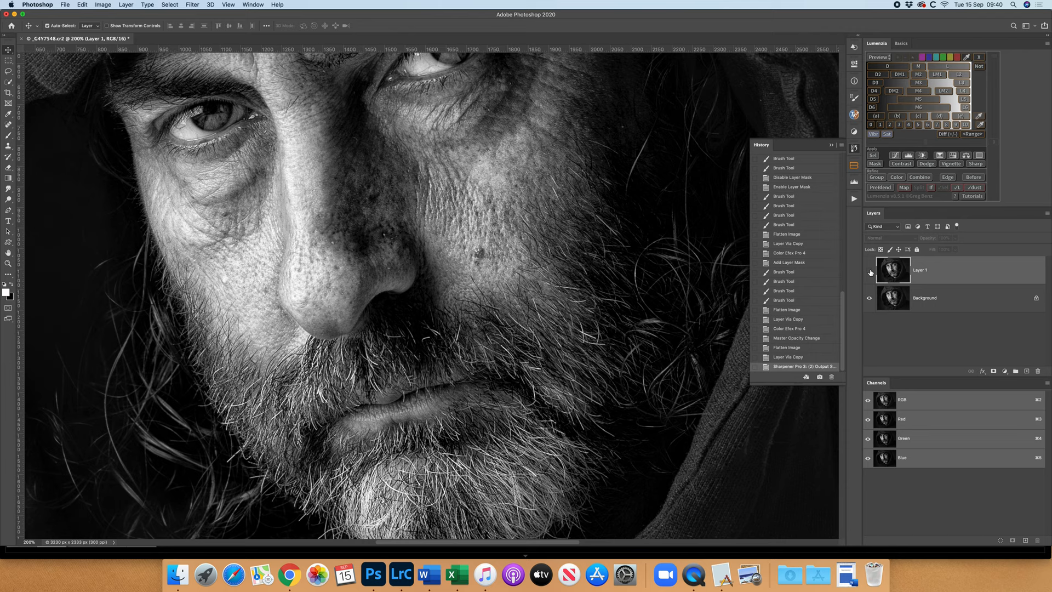
left_click(868, 273)
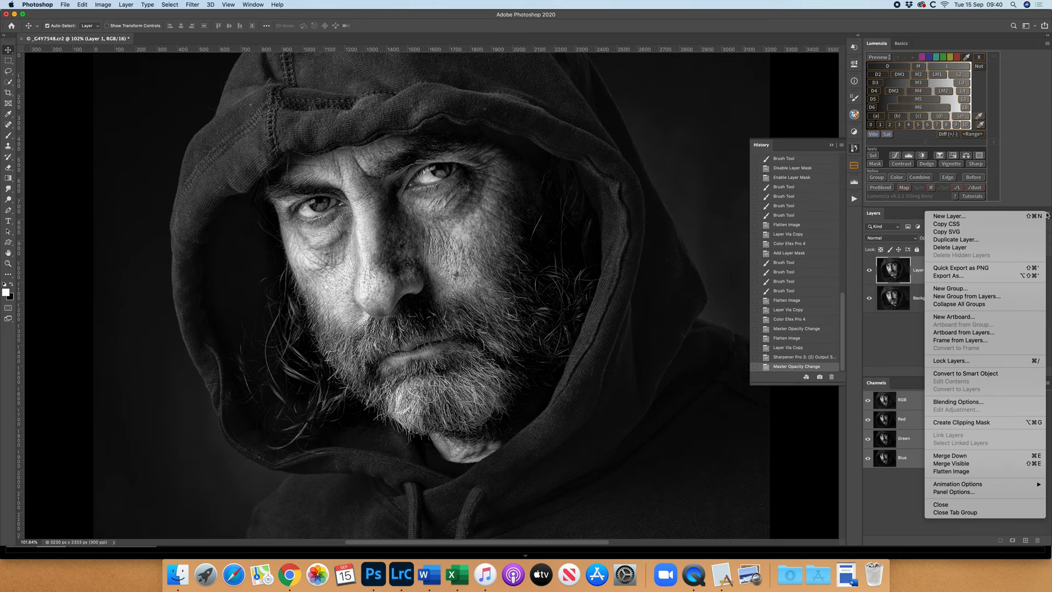
left_click(951, 471)
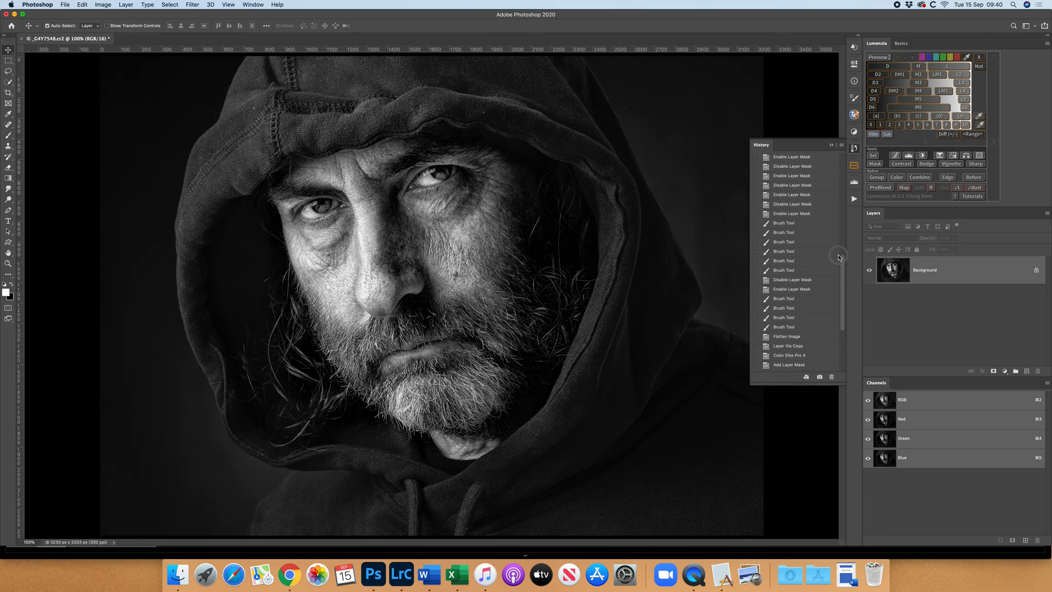
left_click(788, 158)
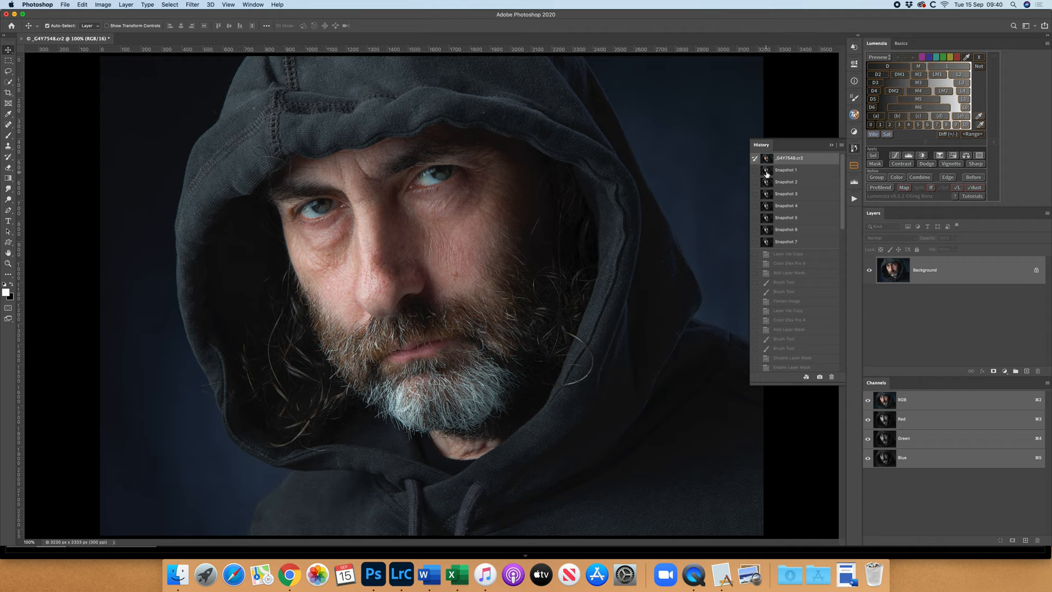
left_click(784, 170)
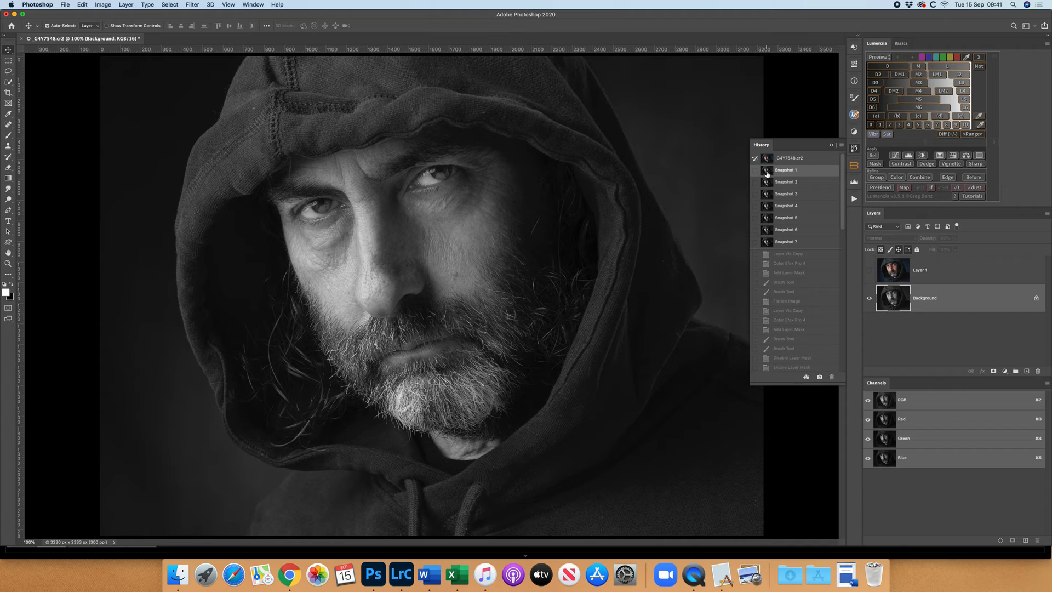
left_click(784, 181)
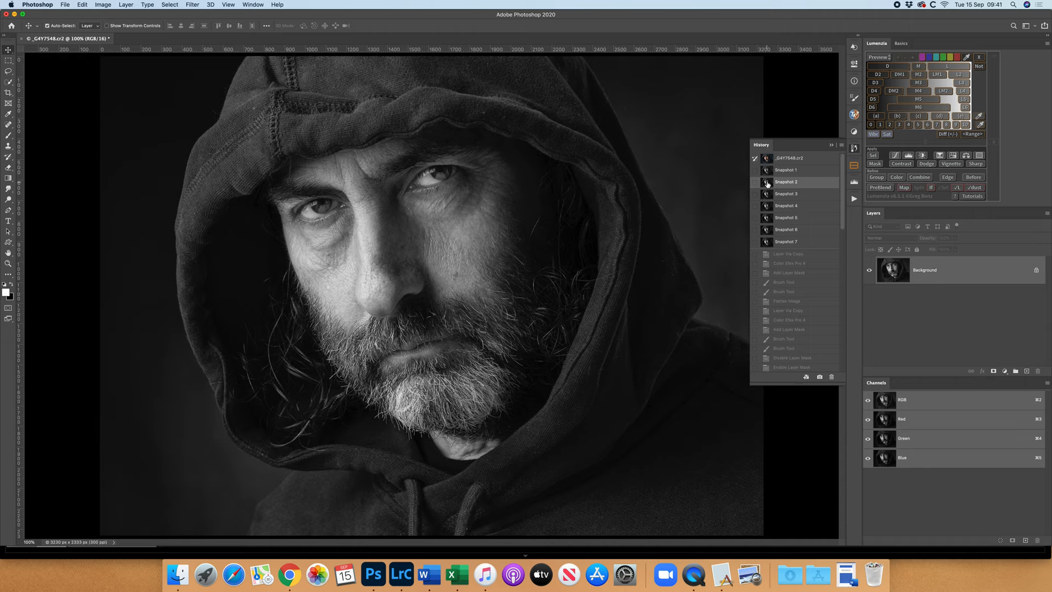
left_click(787, 205)
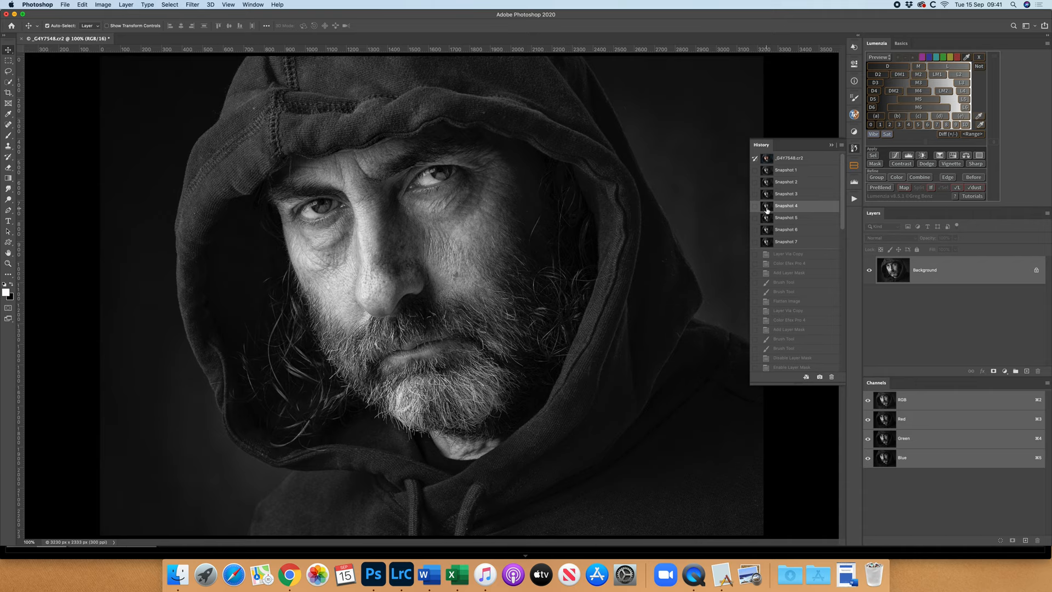
left_click(785, 217)
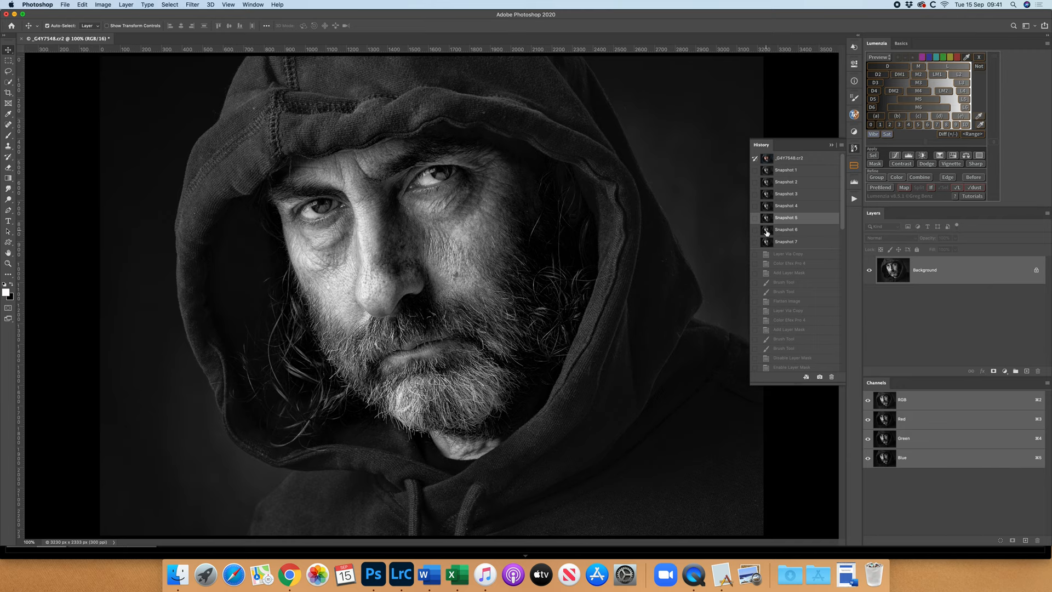
left_click(787, 241)
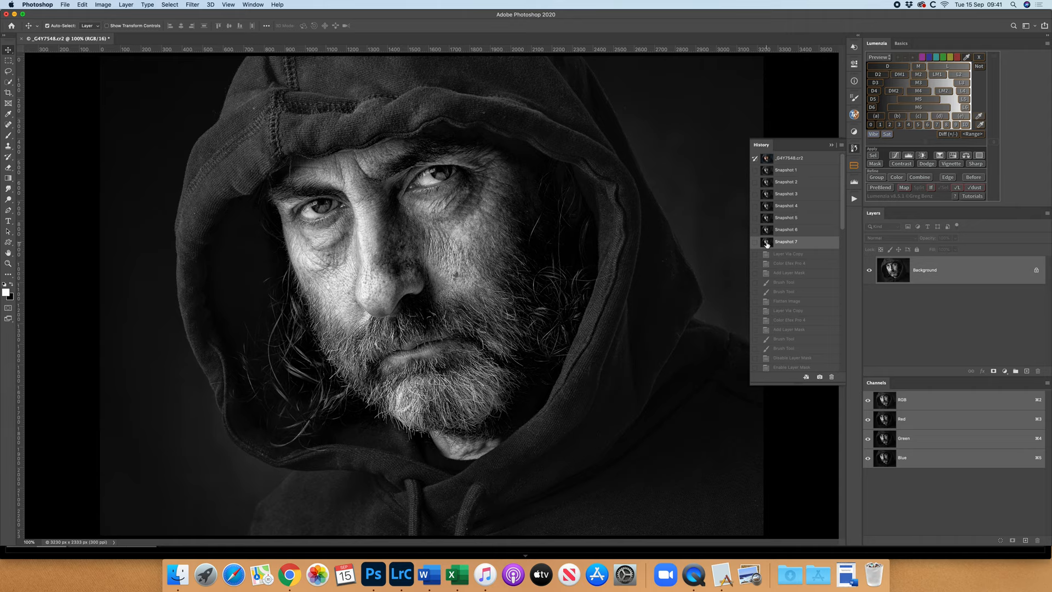